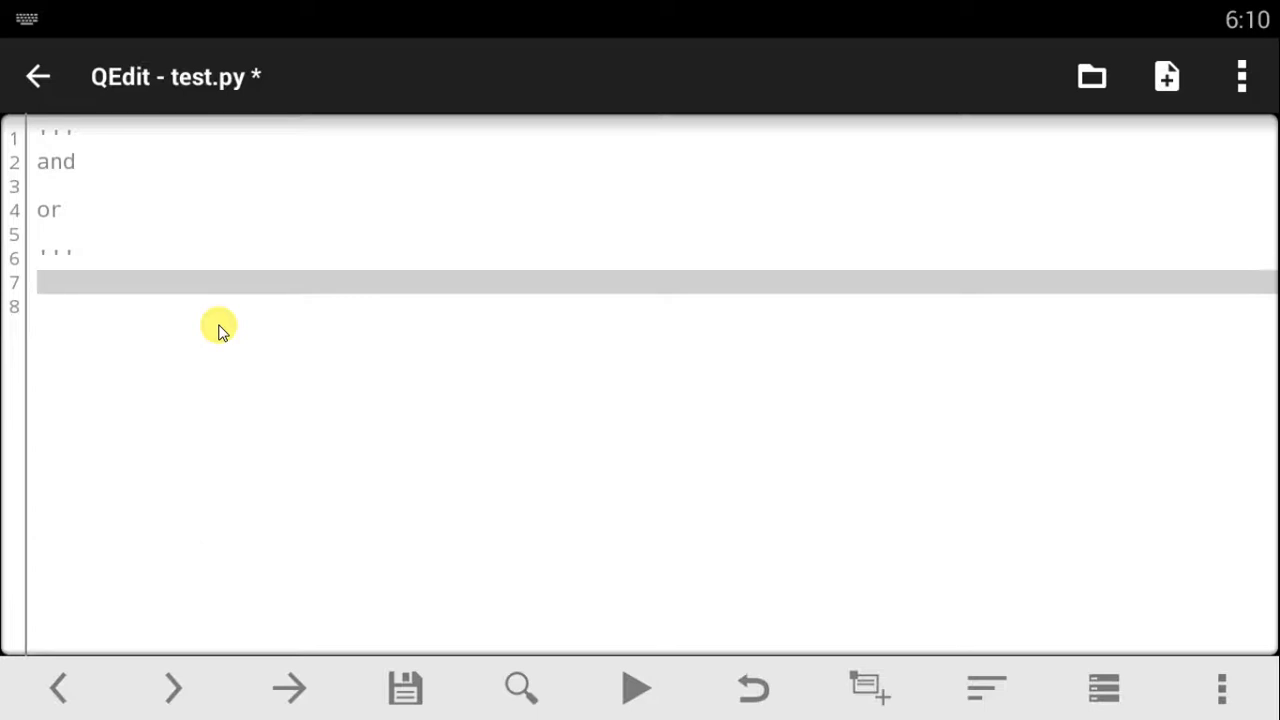
mouse_move(68, 173)
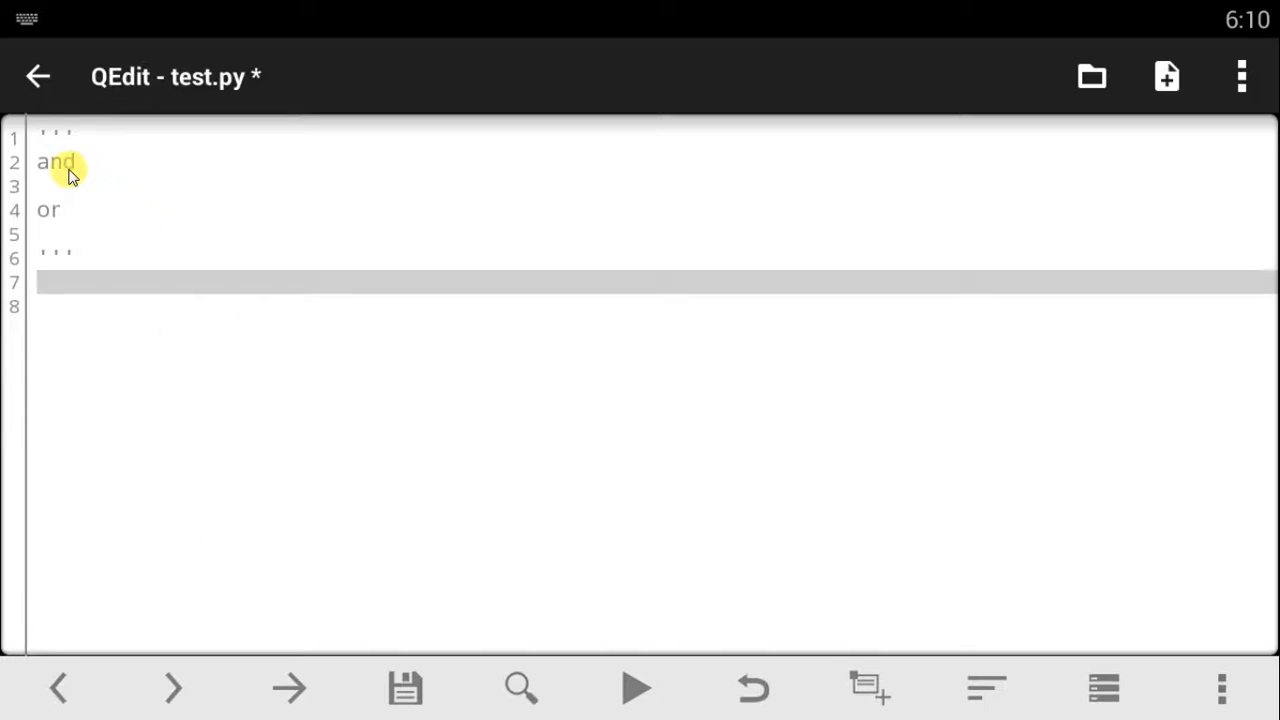
mouse_move(145, 361)
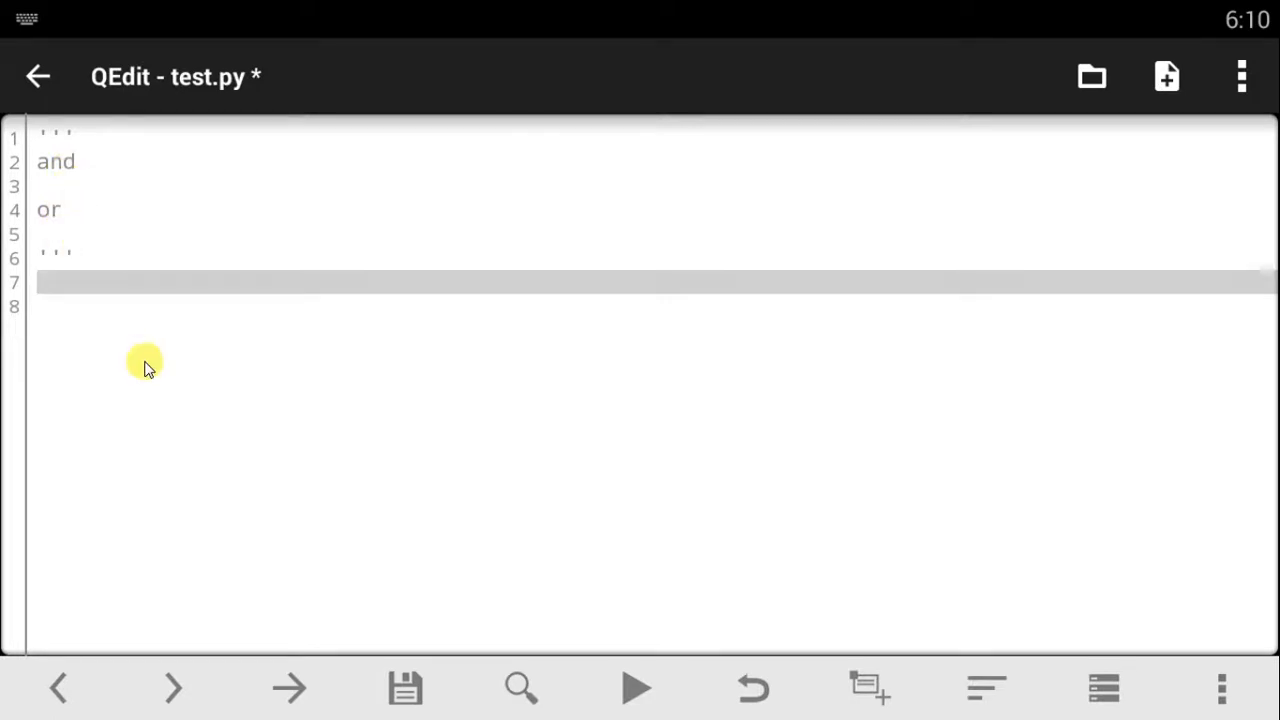
mouse_move(220, 332)
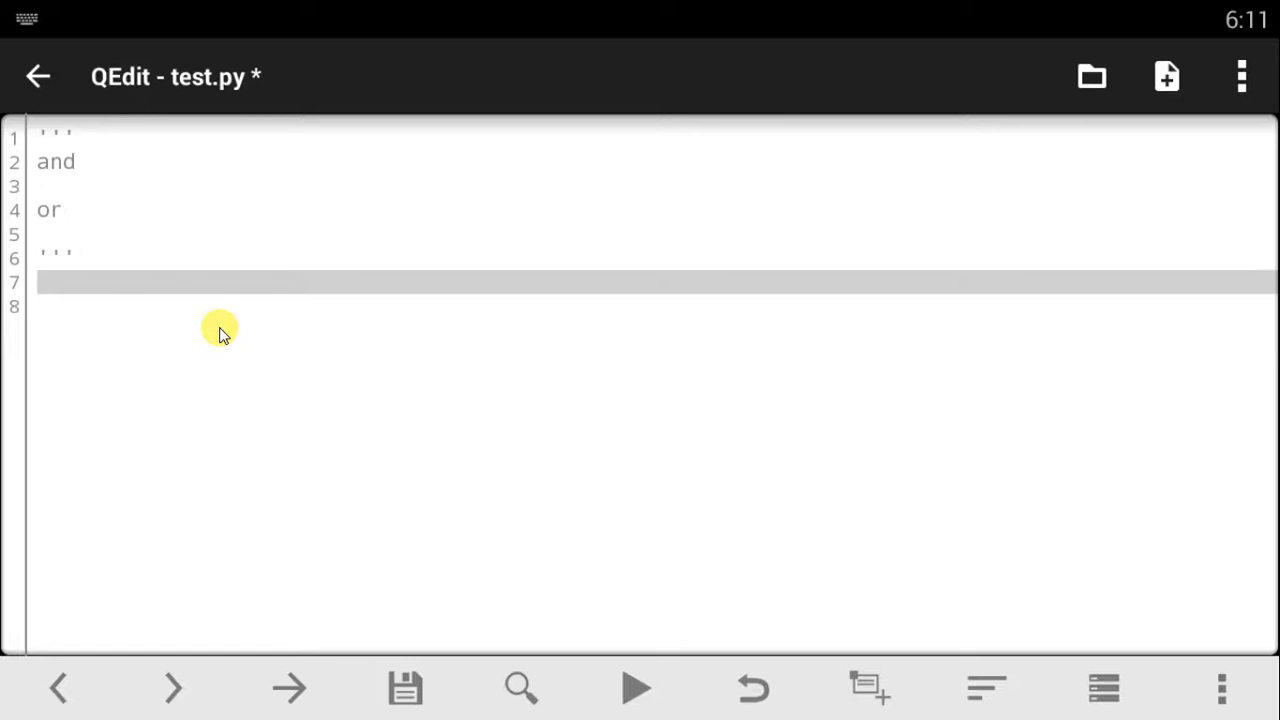
mouse_move(108, 307)
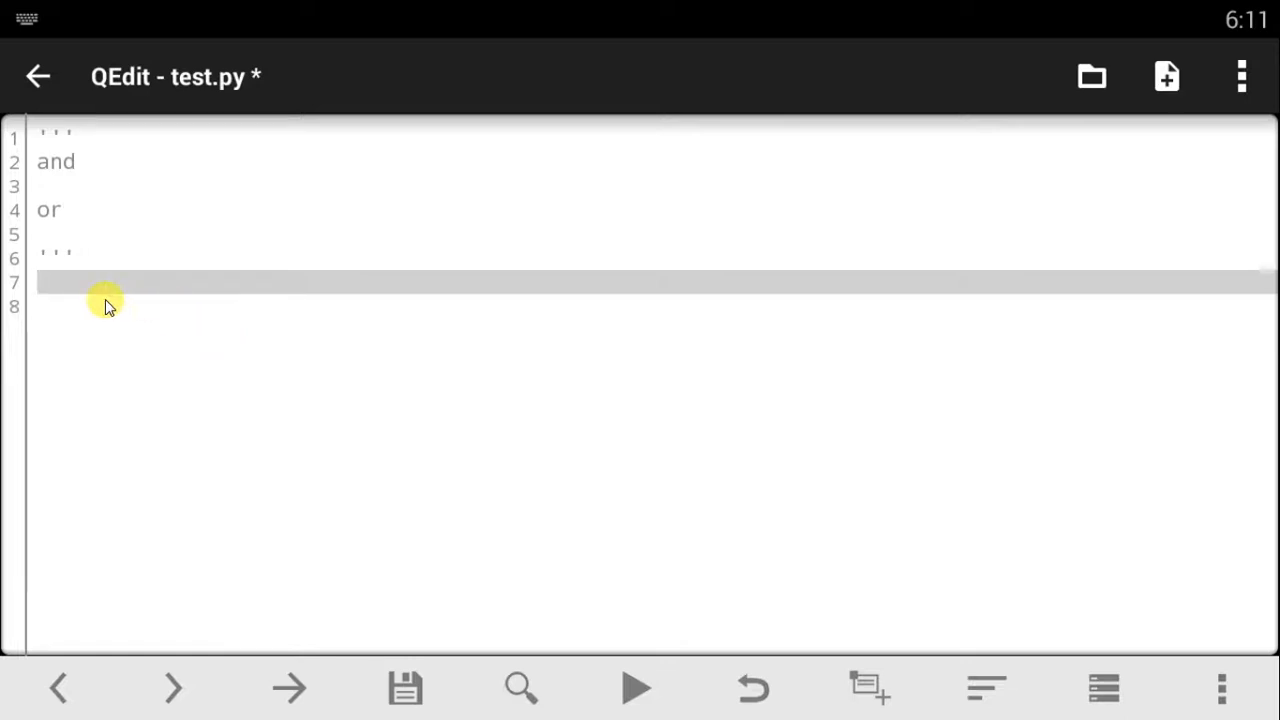
mouse_move(108, 320)
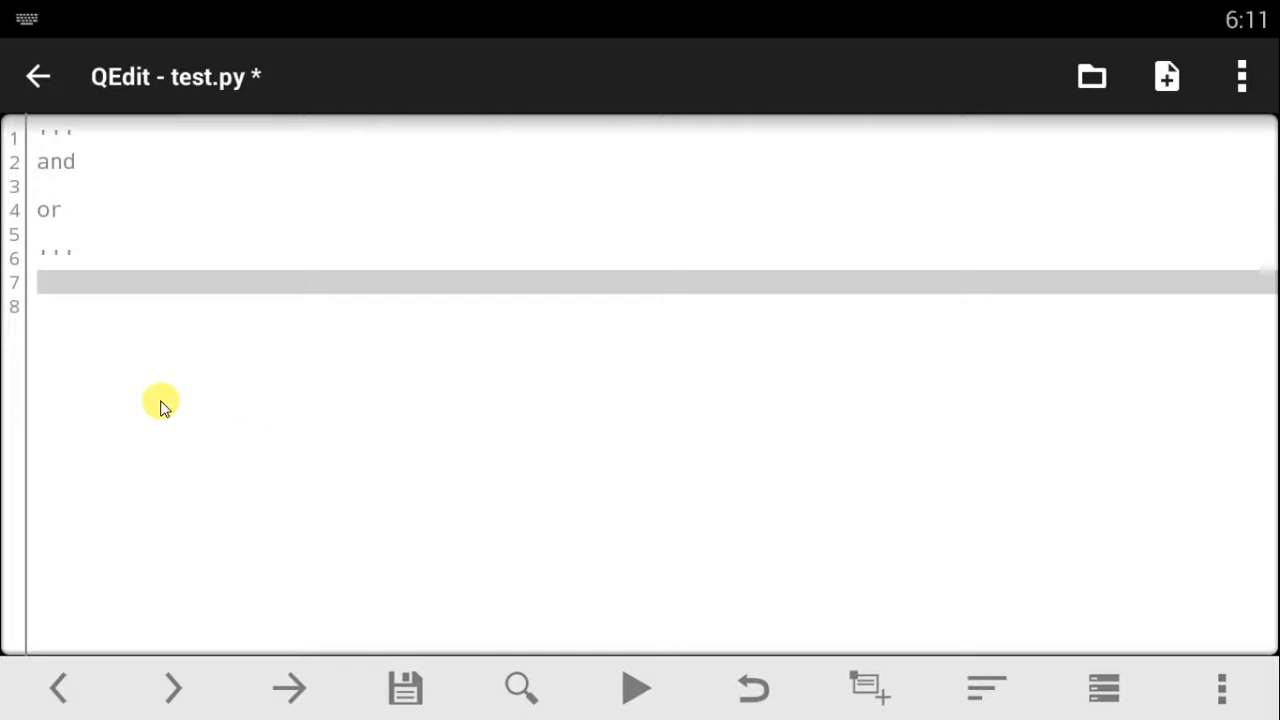
mouse_move(218, 413)
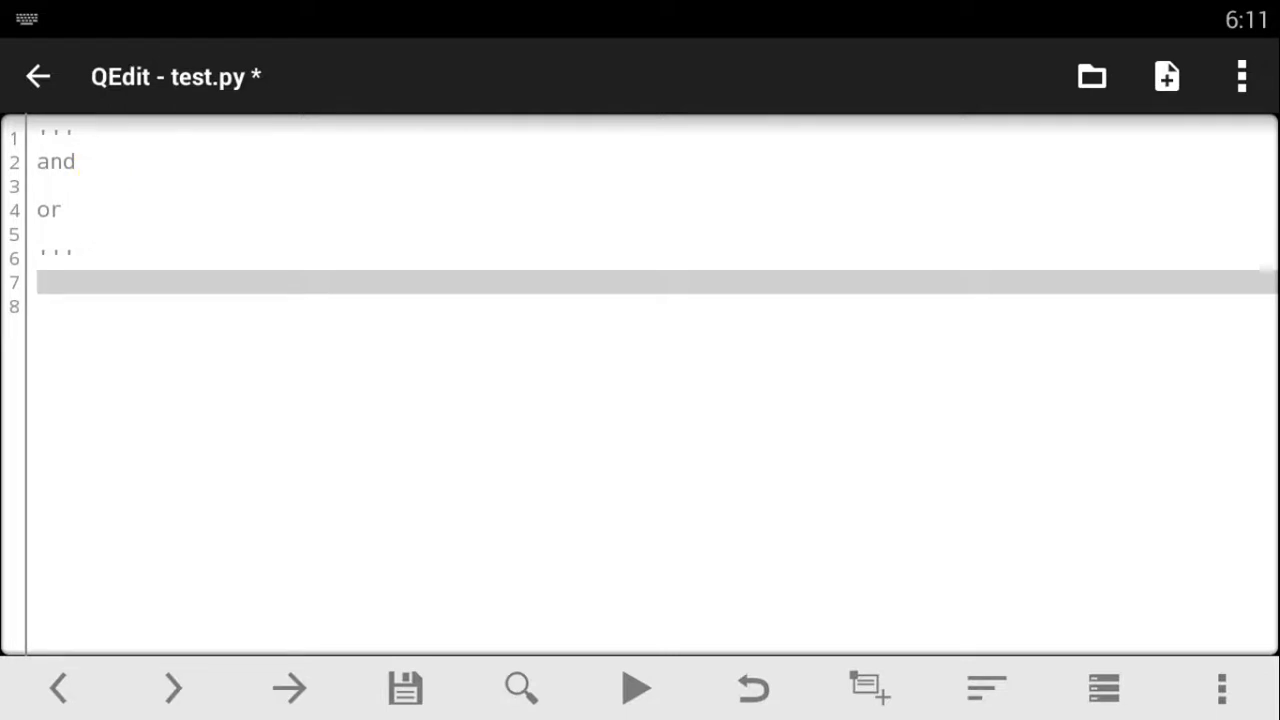
Assign num_1 = 5 and num_2 = 10 on lines 7 and 8 of test.py.
type("num_")
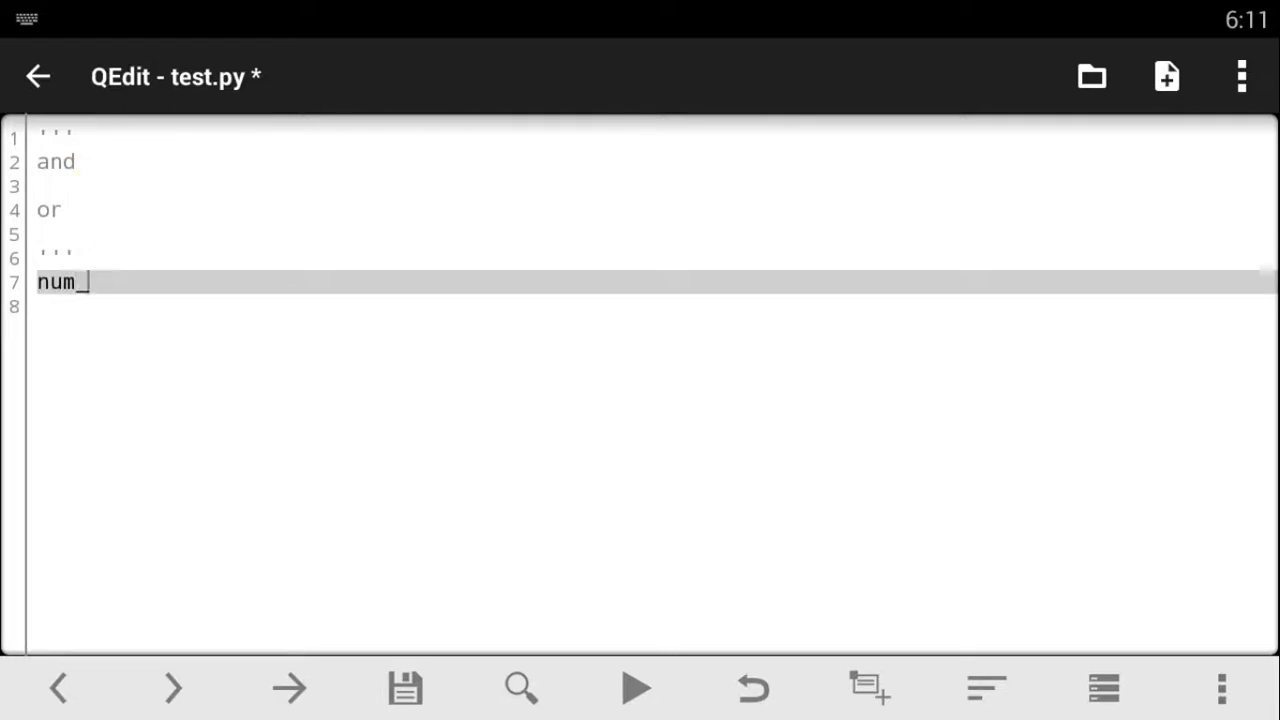
type("1 =")
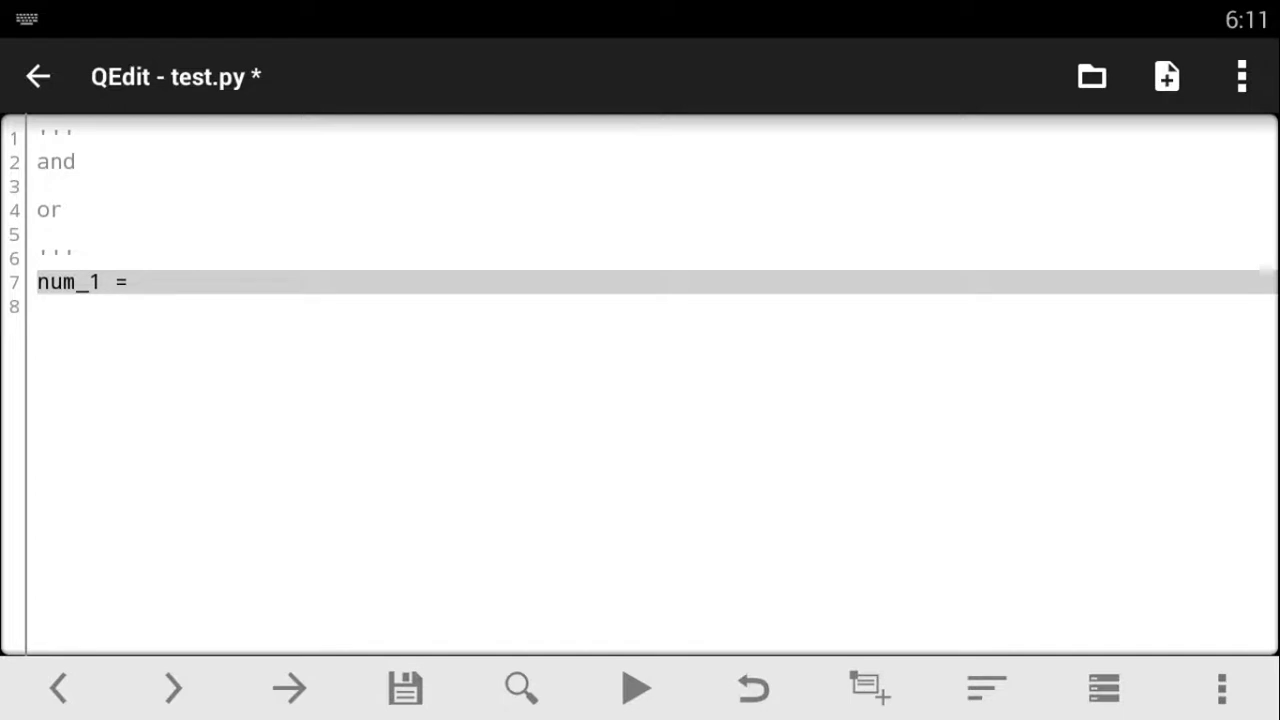
type("5")
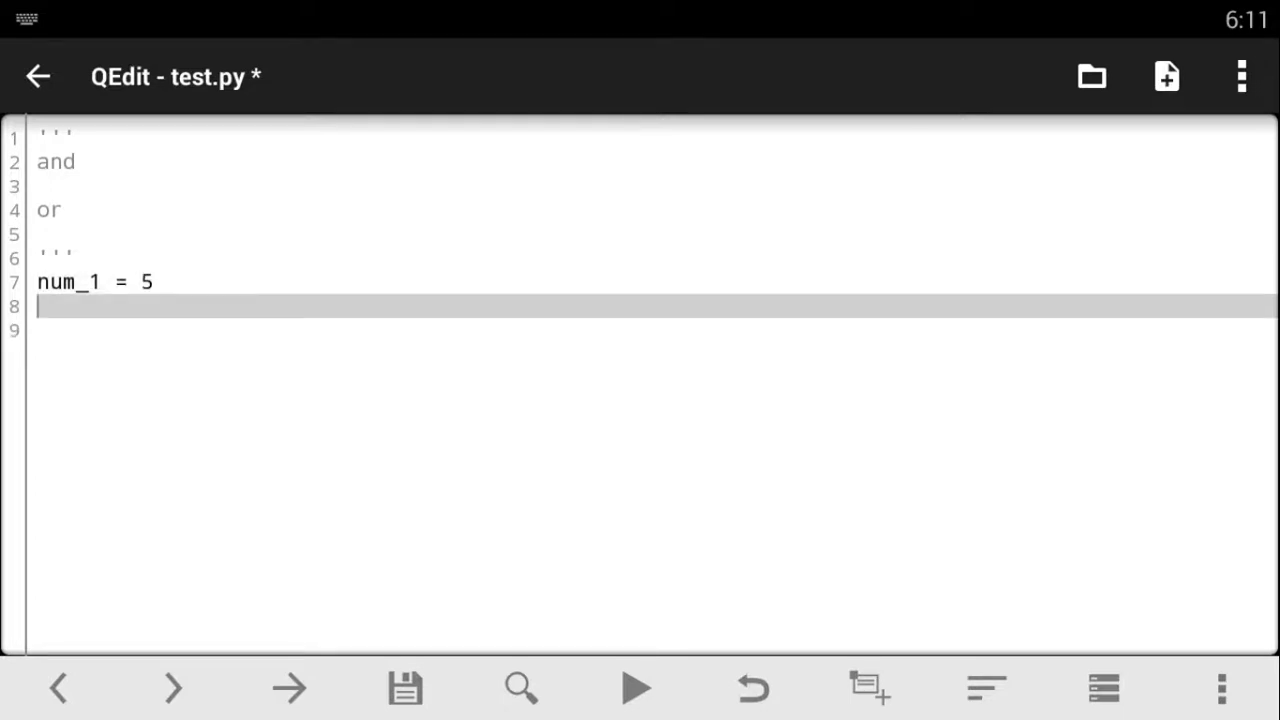
type("n")
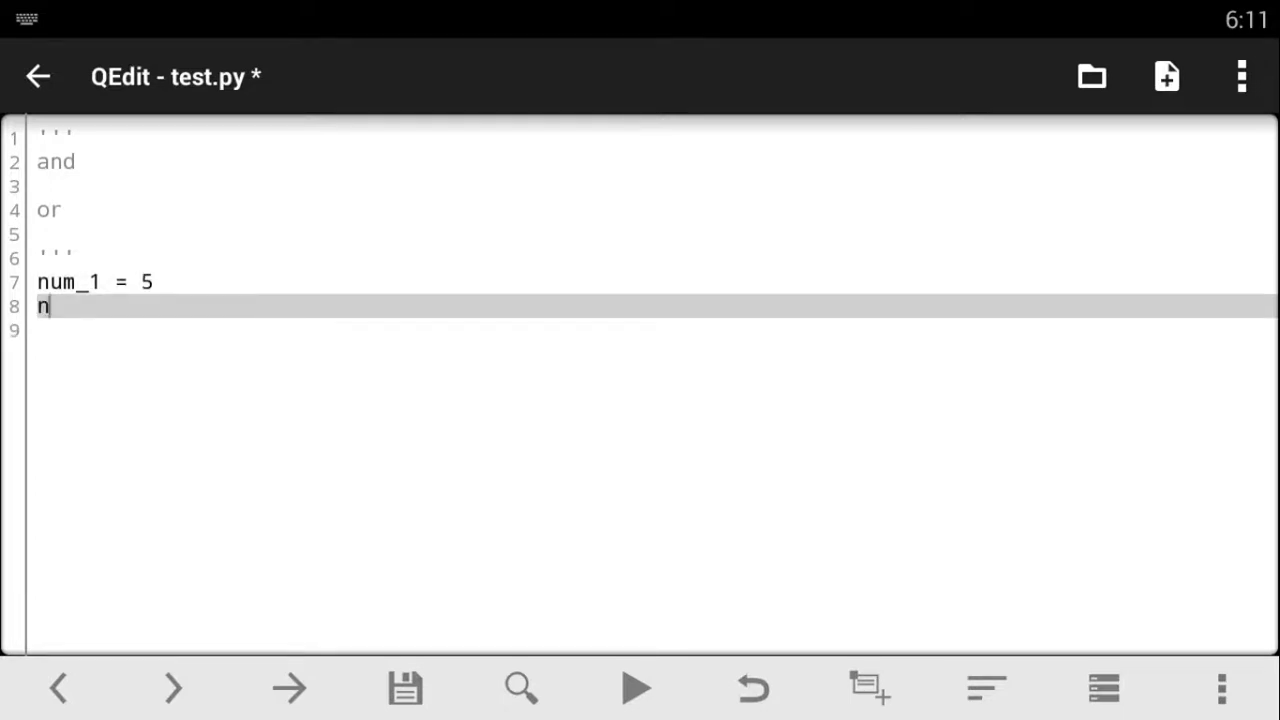
type("um_2 =")
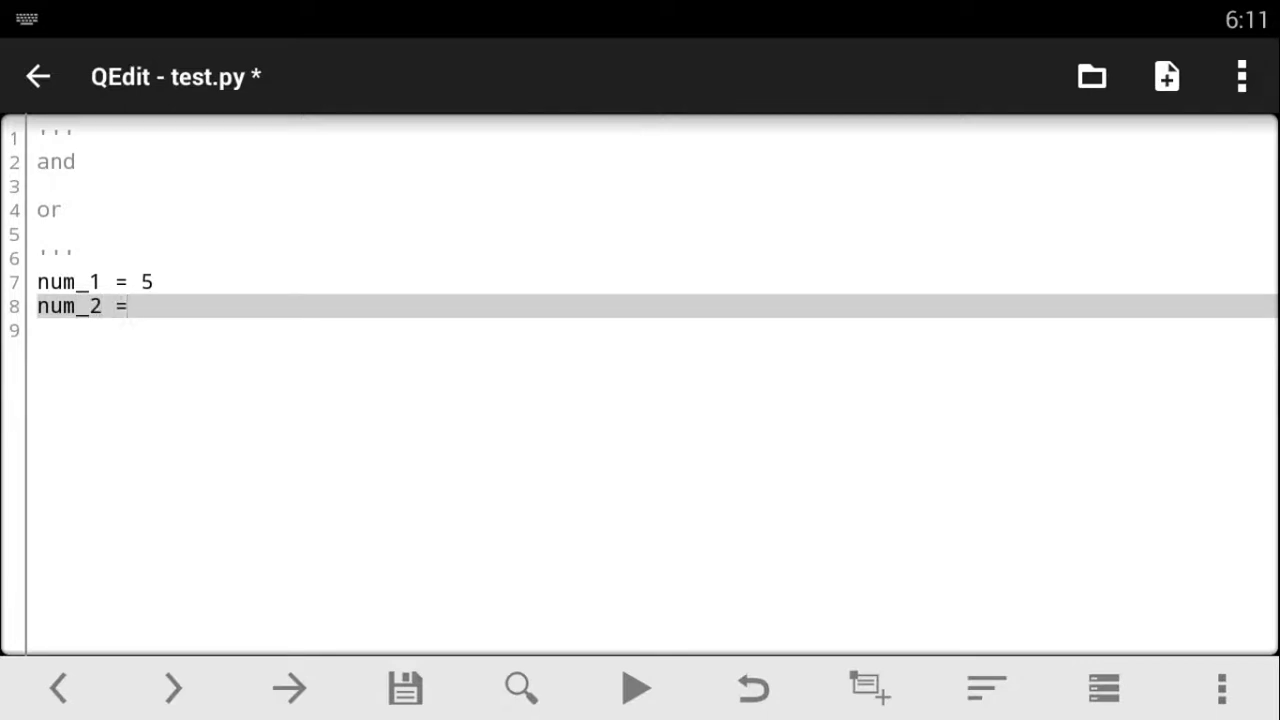
type("1")
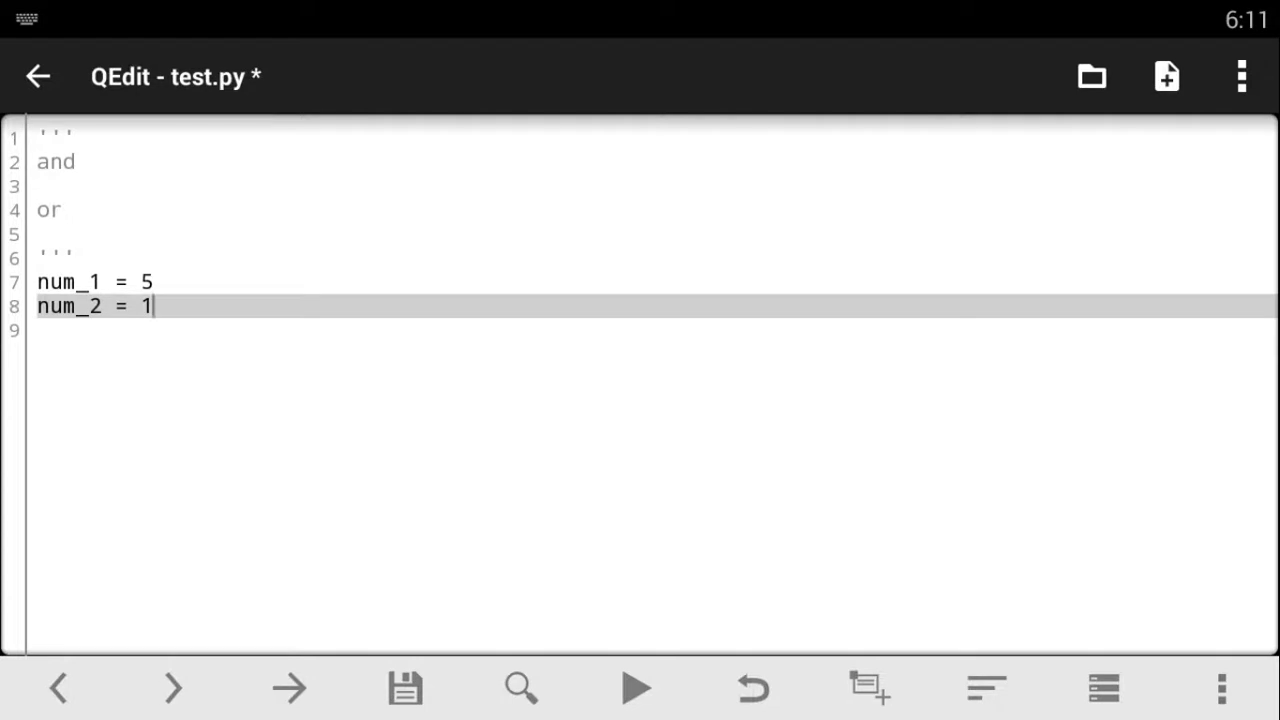
type("0")
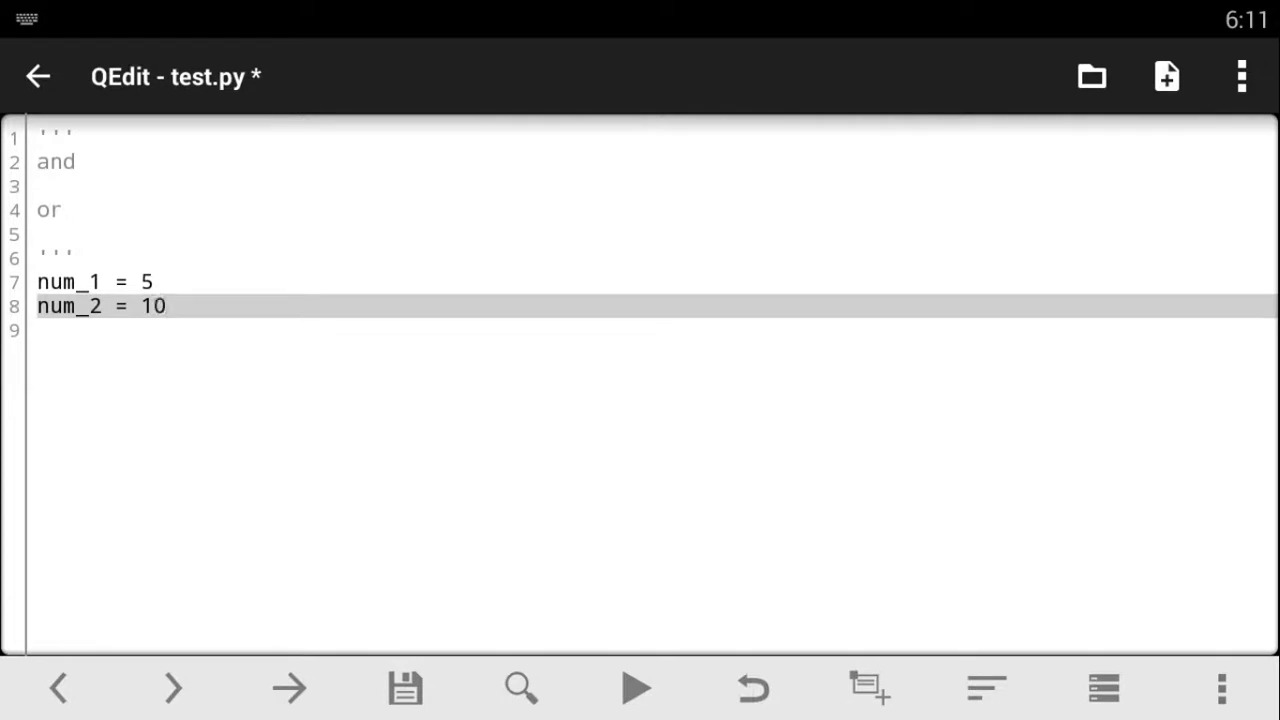
key("enter")
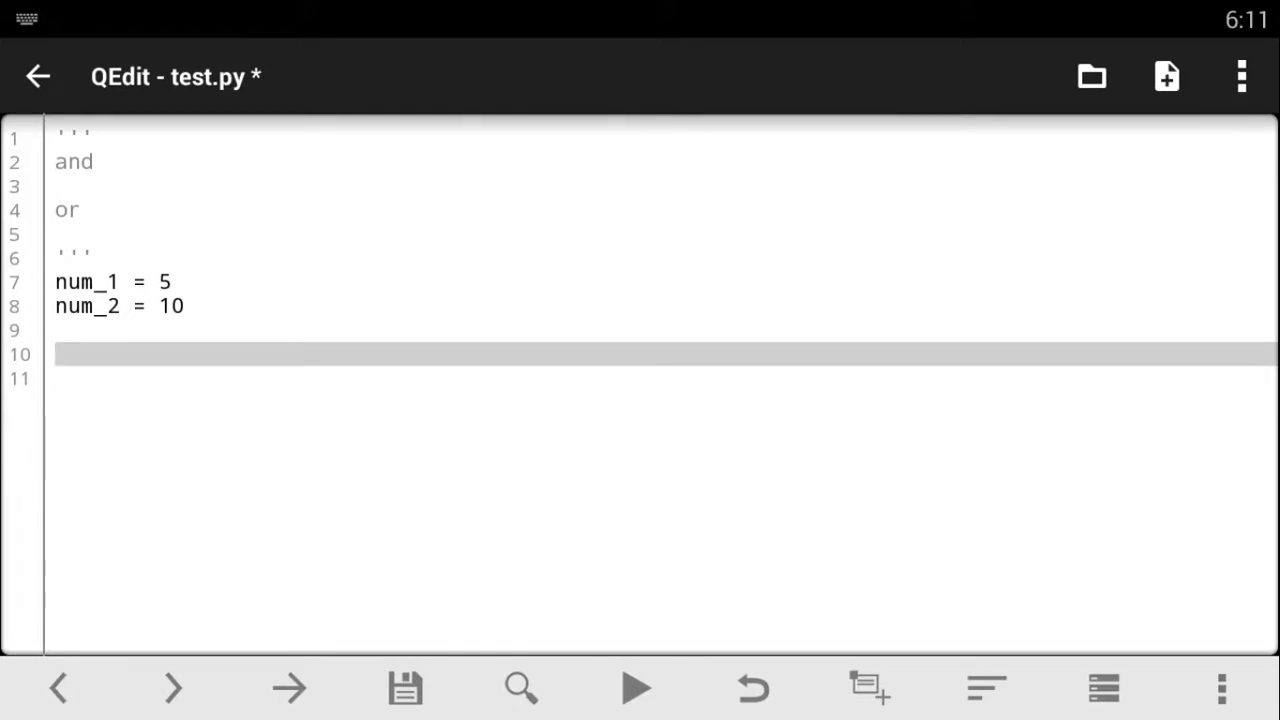
Write the condition 'if num_1 == 5 and num_2 == 10:' on line 10.
type("if")
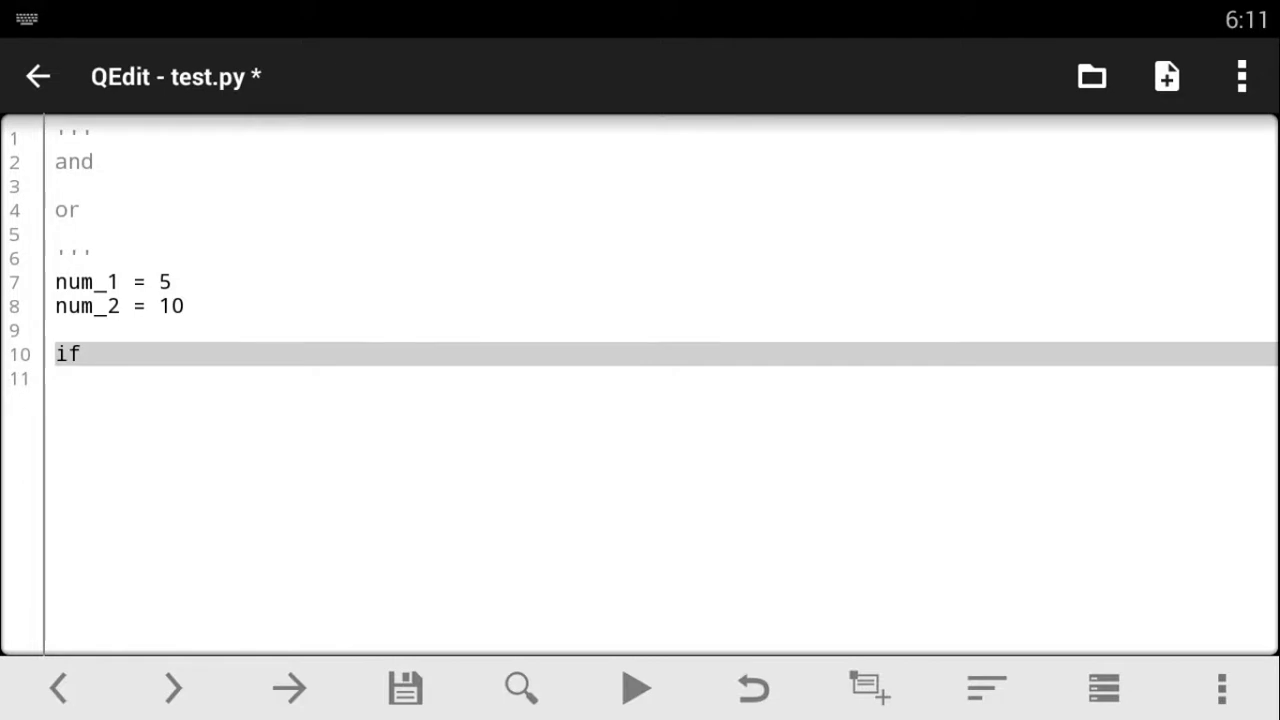
type("nu")
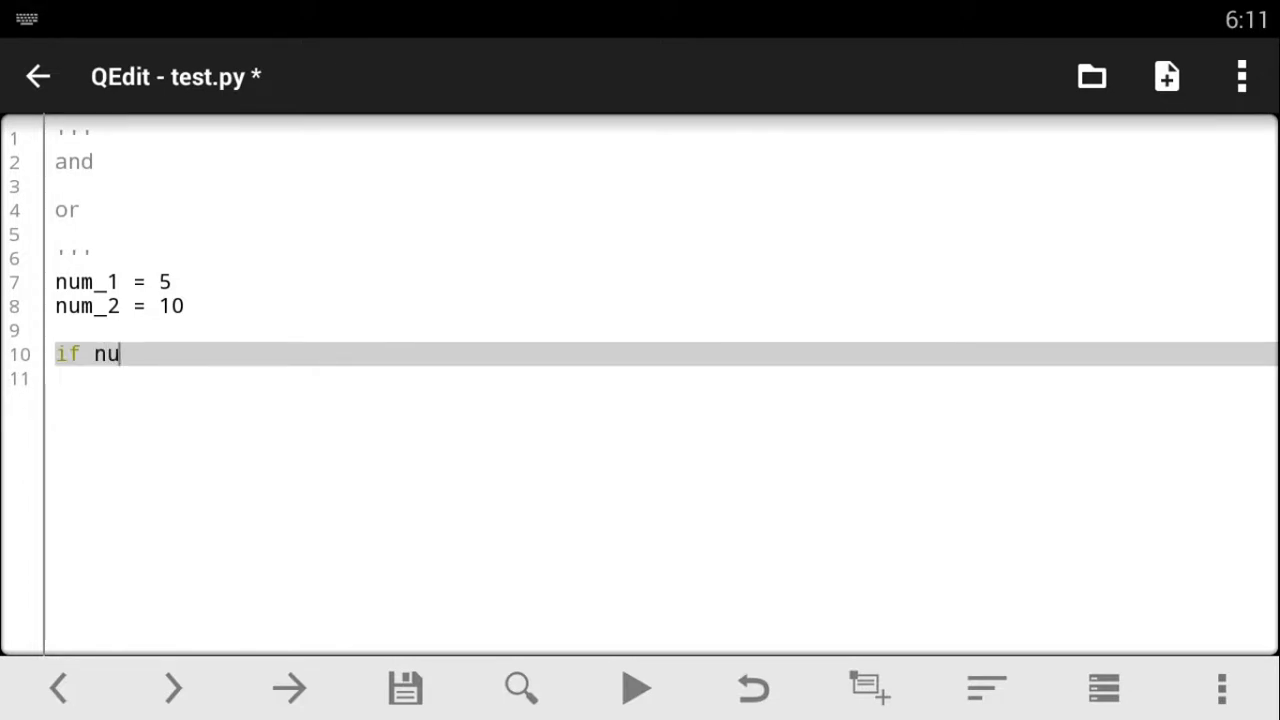
type("m_1")
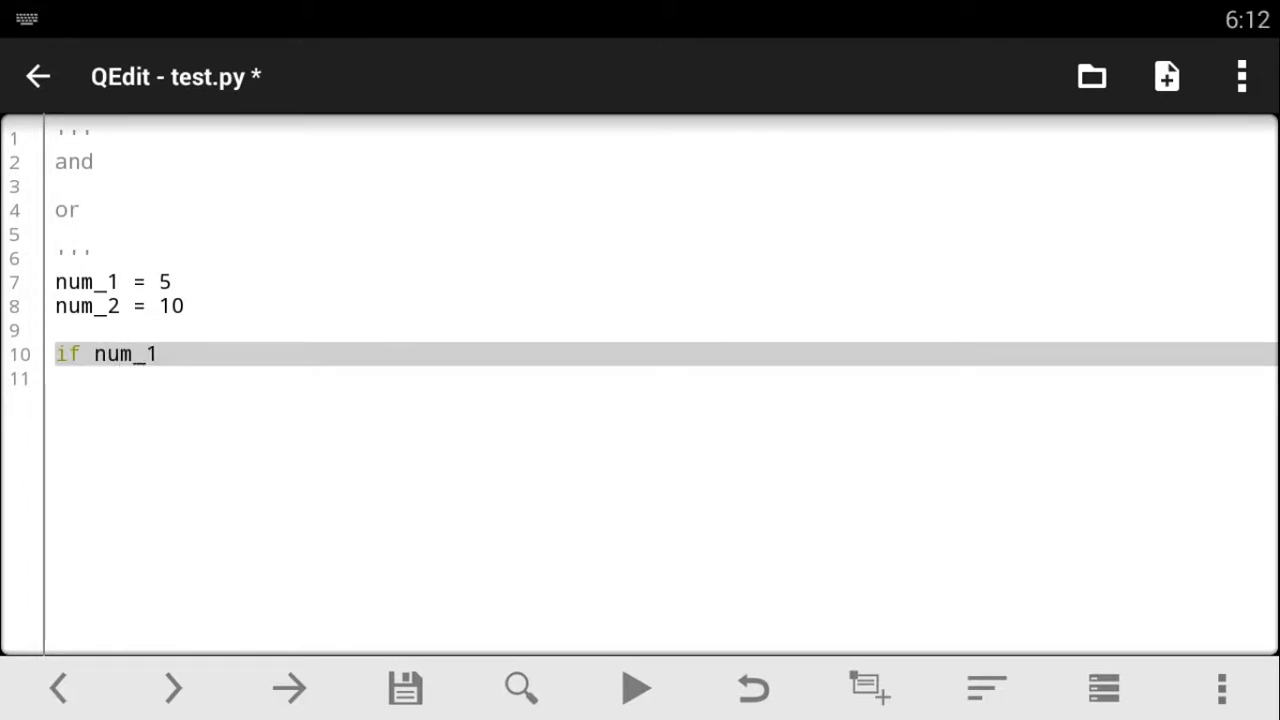
type("==")
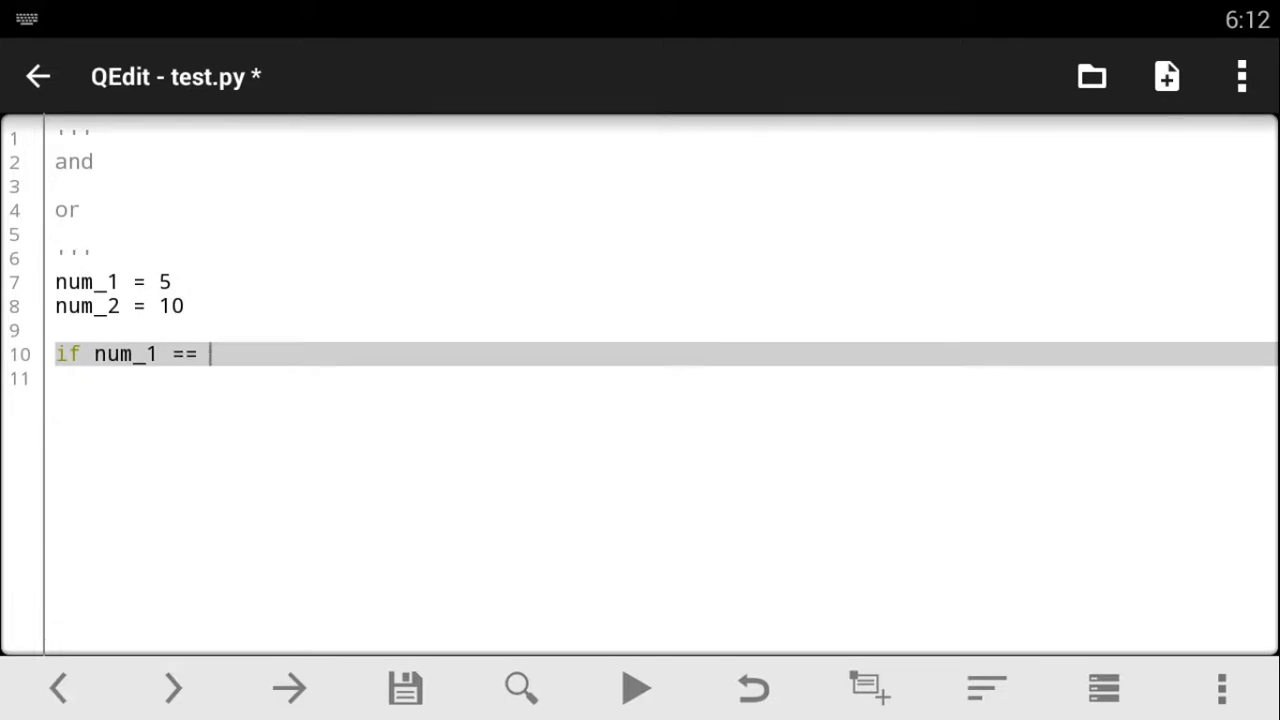
type("5")
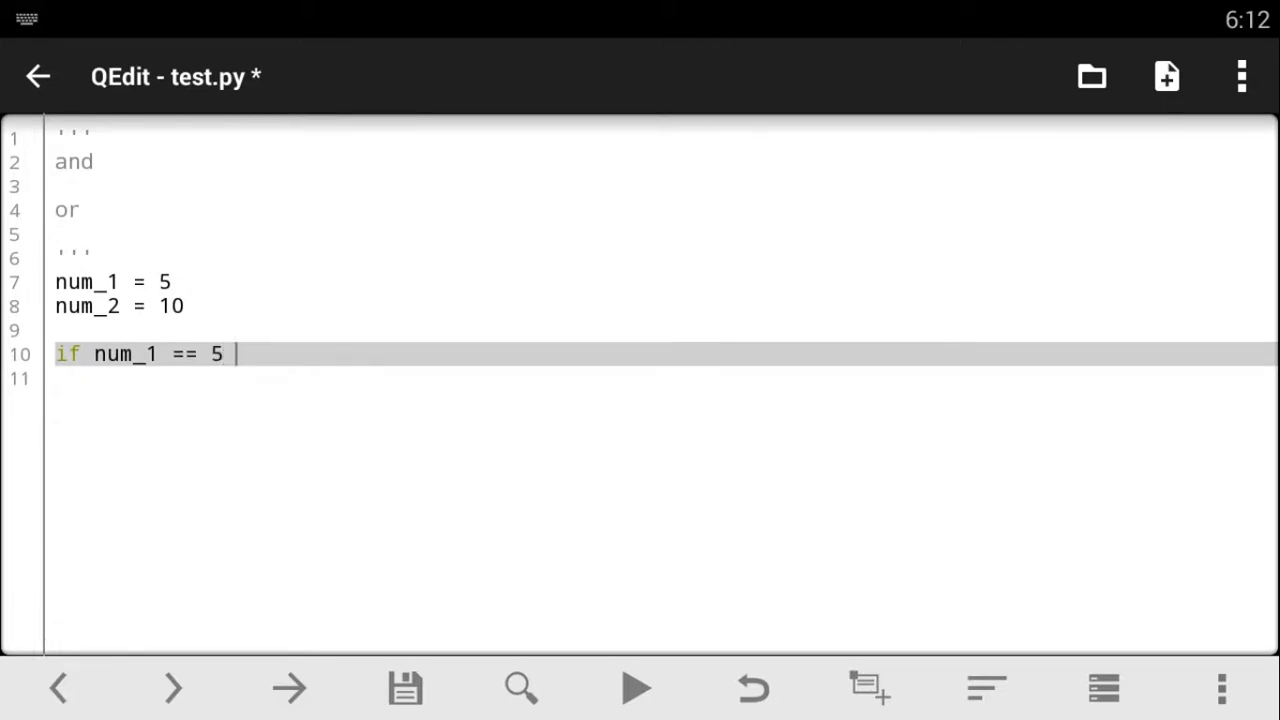
type("and")
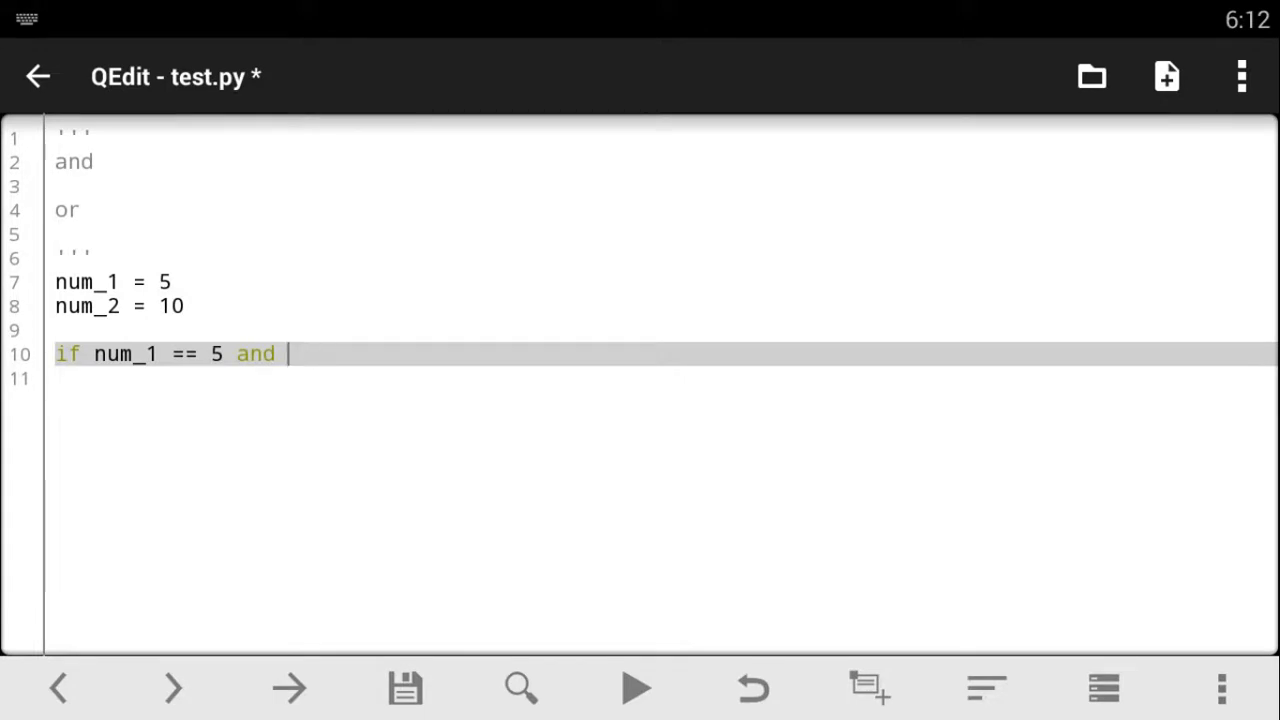
type("num_2")
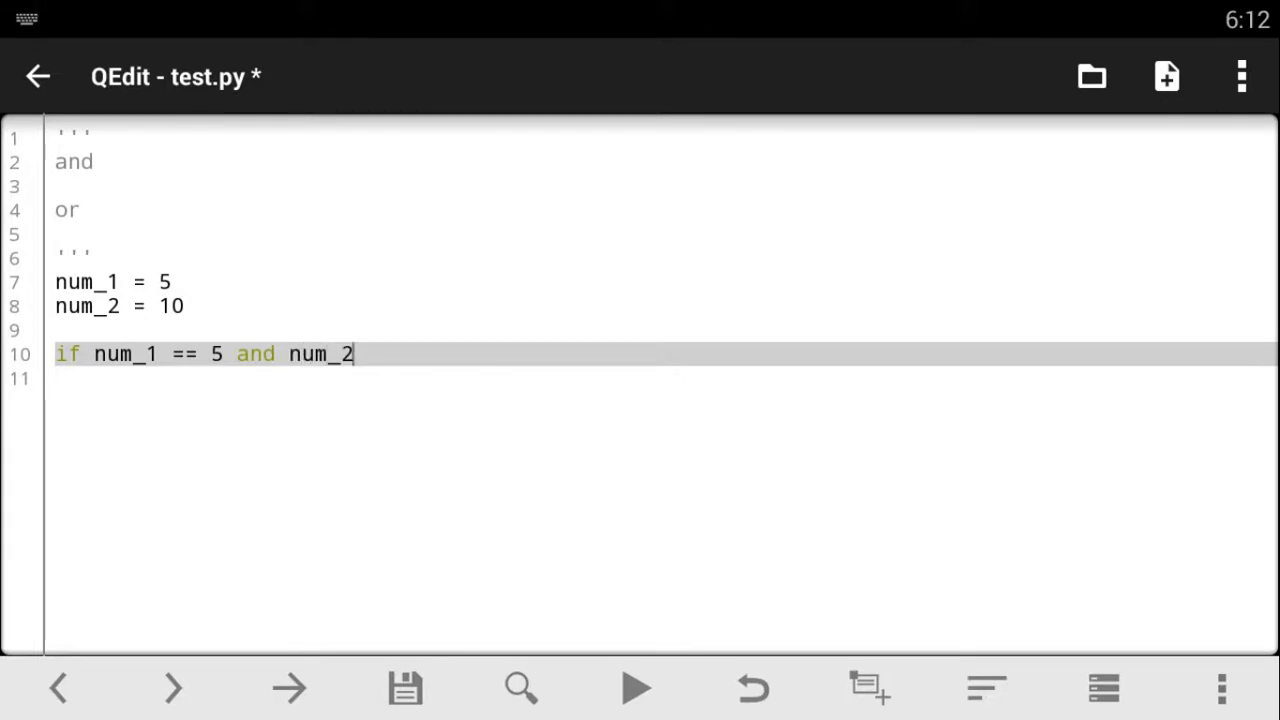
type("===")
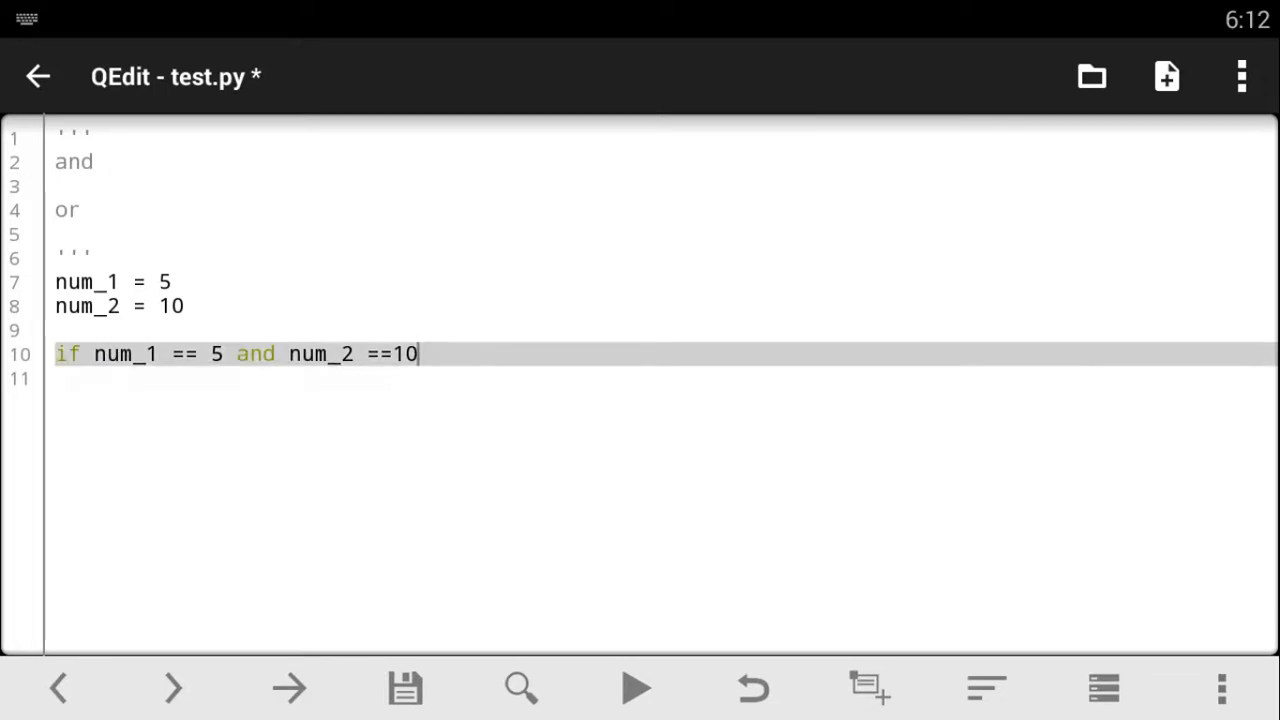
type(":")
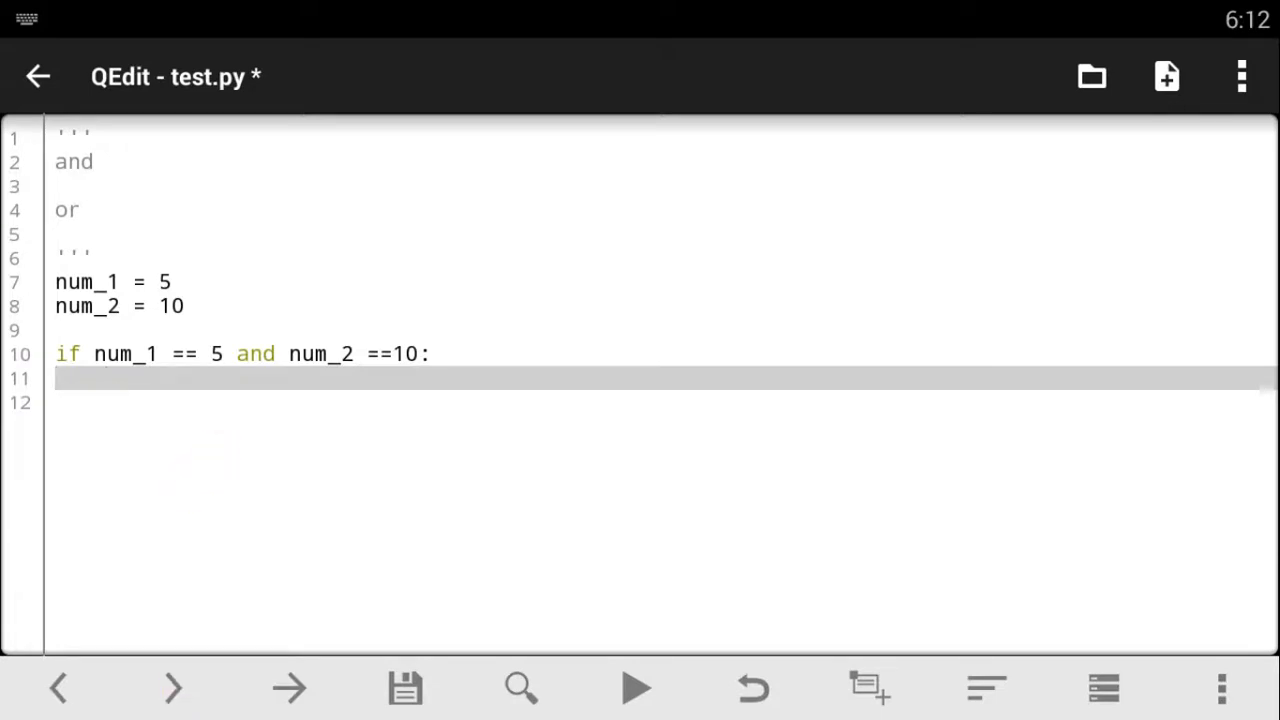
Add print('Both are thesame') indented under the if statement.
type("pri")
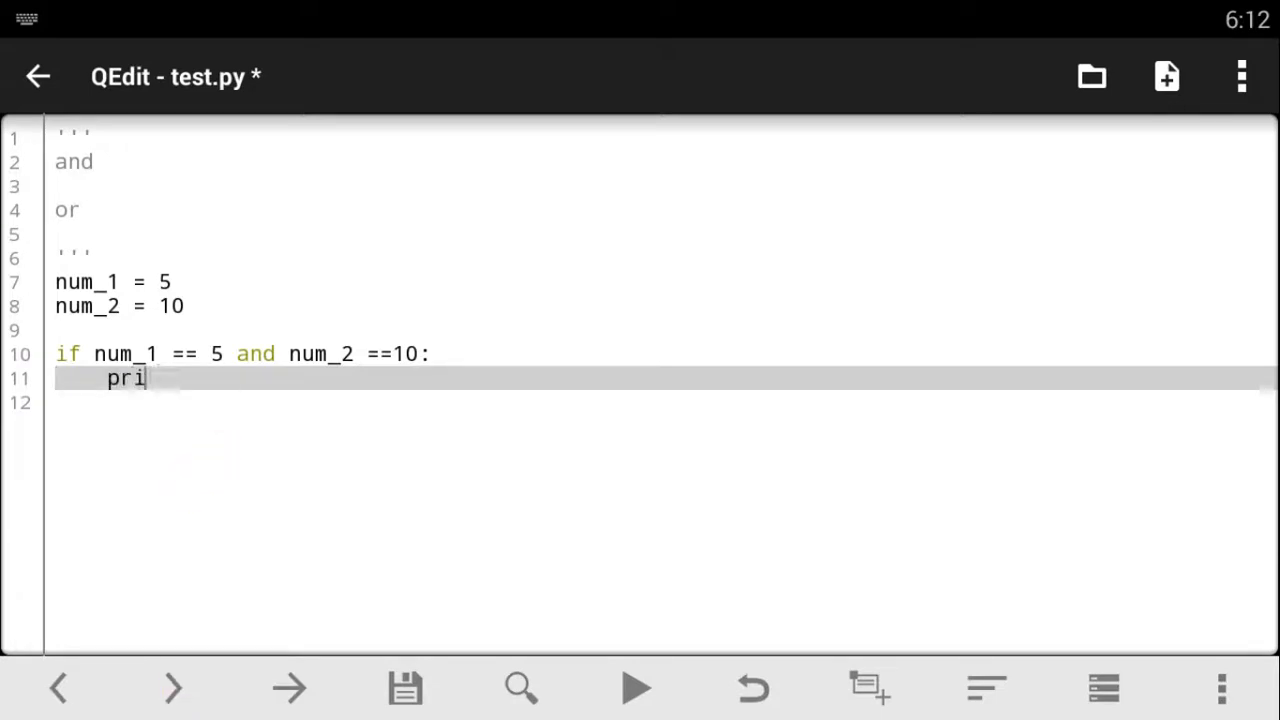
type("nt(")
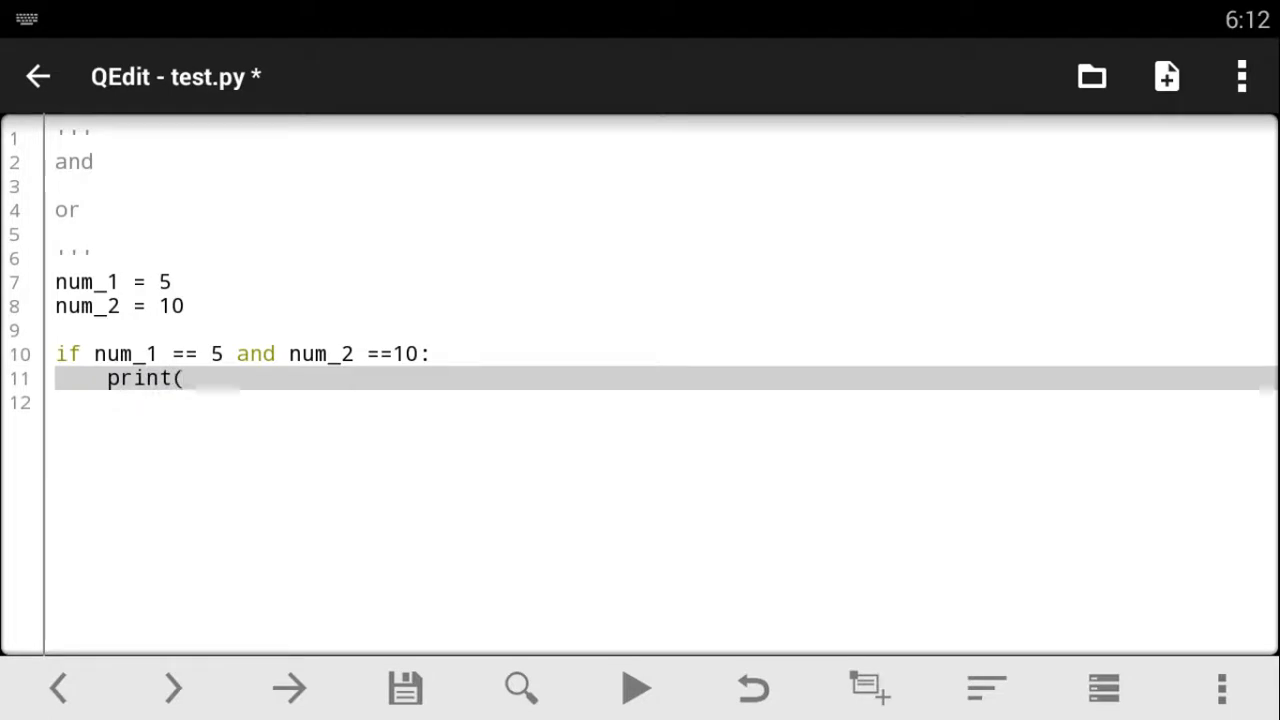
type("'Bo'")
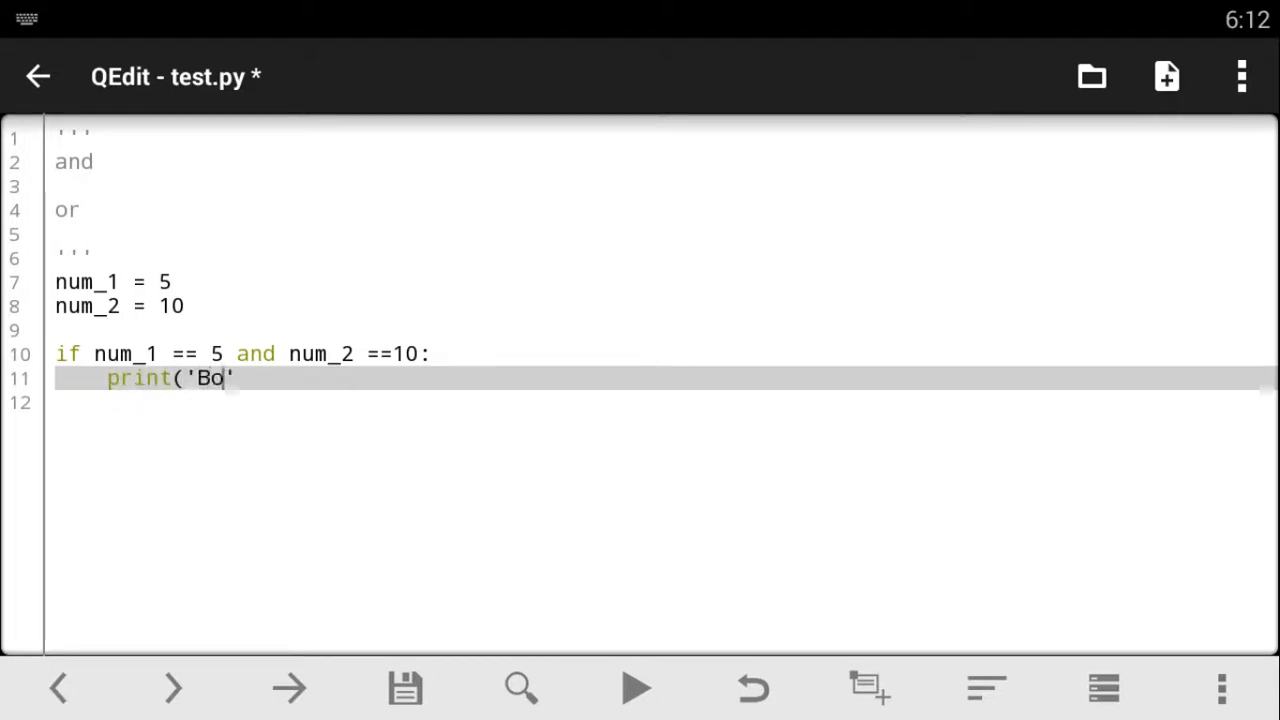
type("th are th")
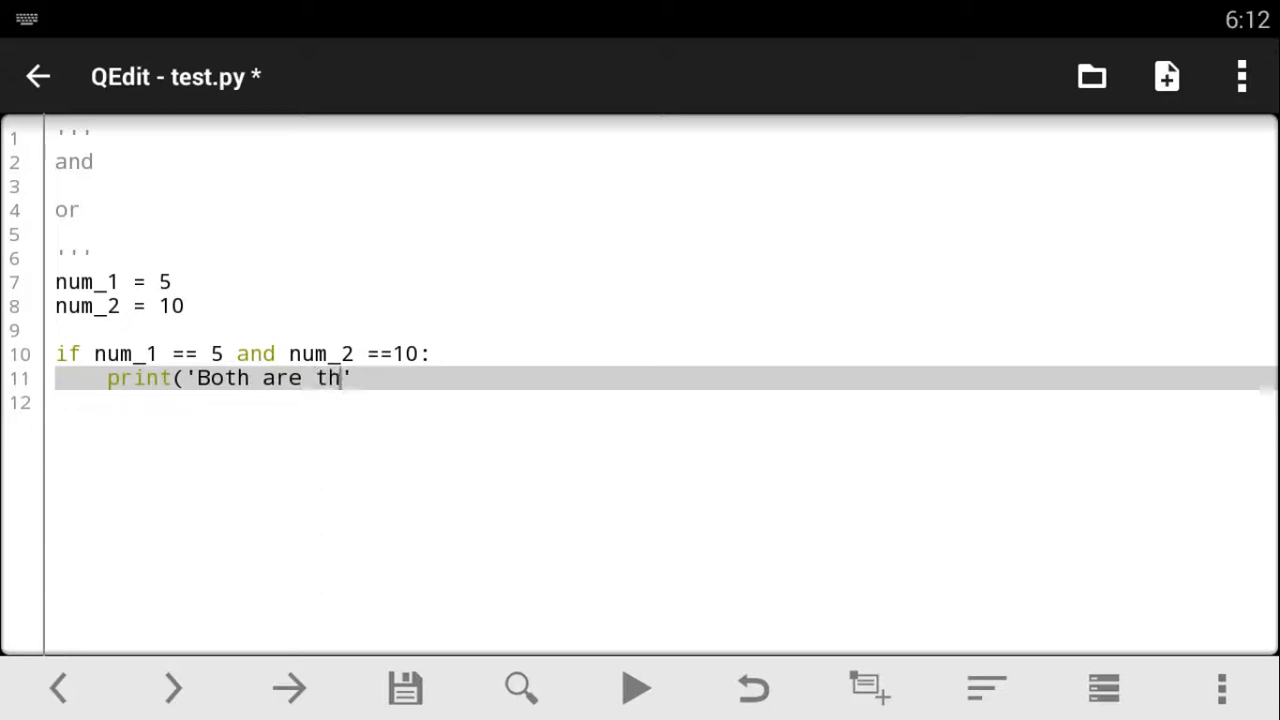
type("esame")
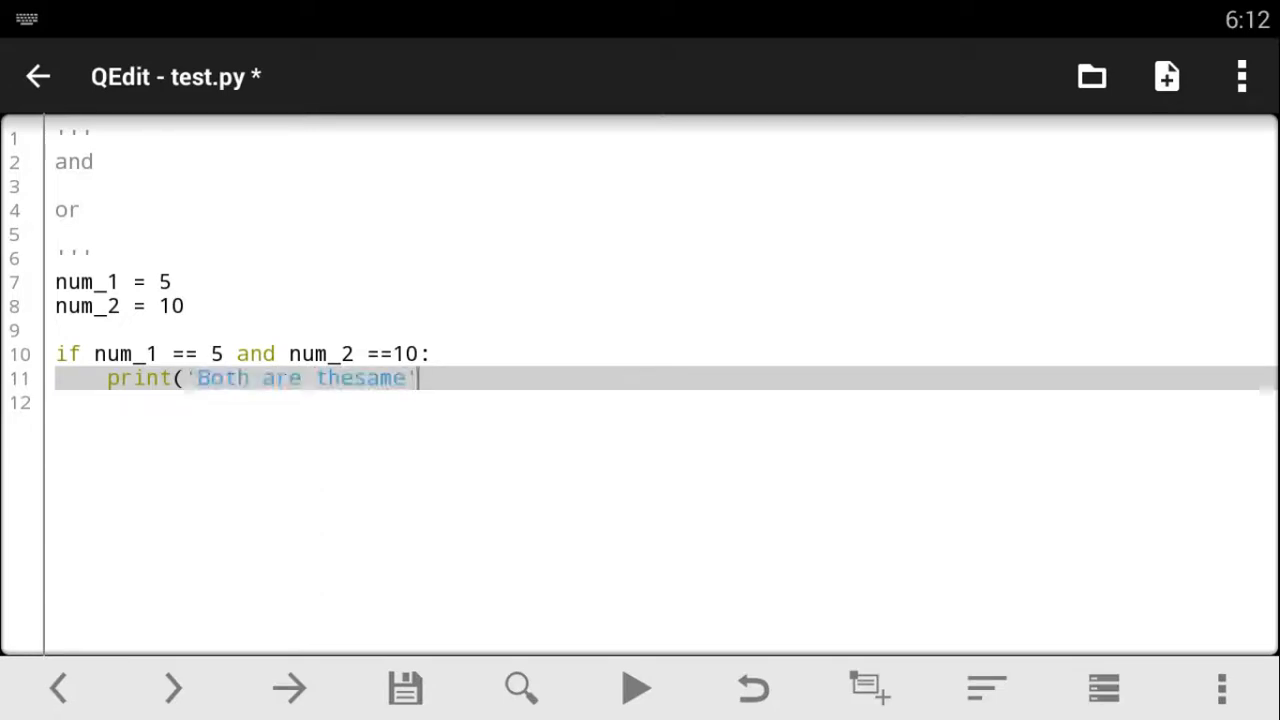
type(")")
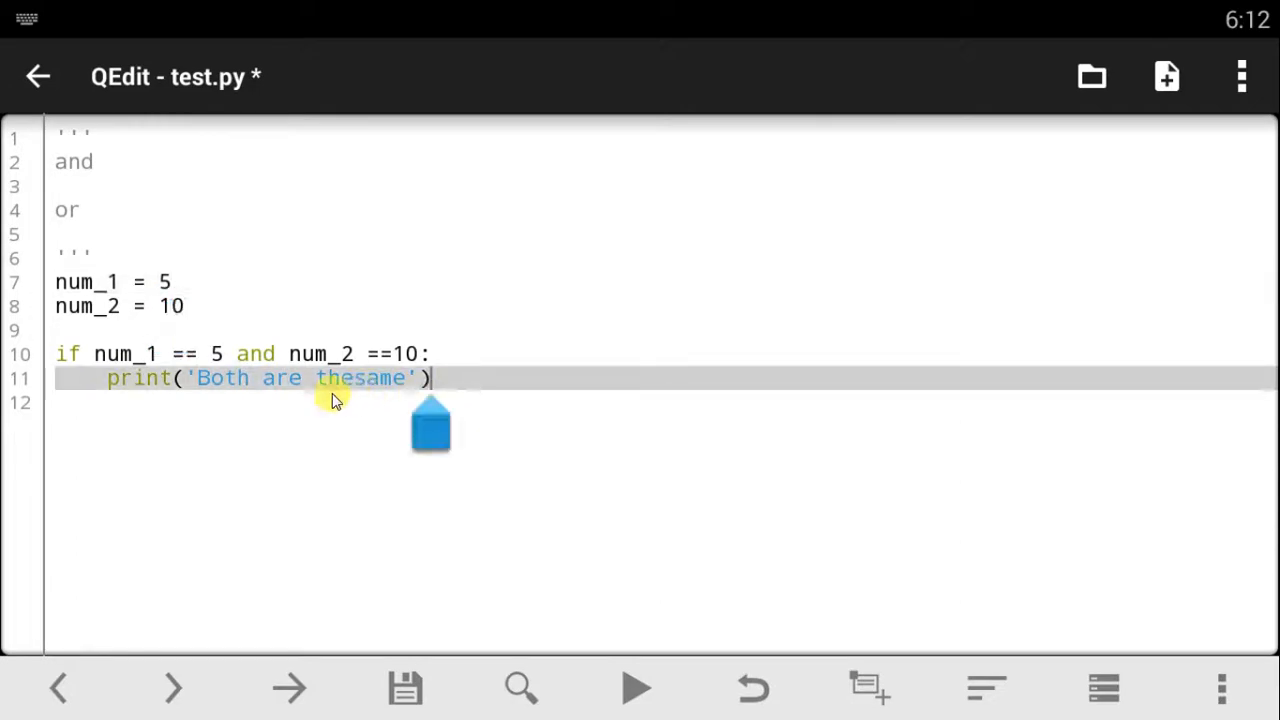
mouse_move(52, 298)
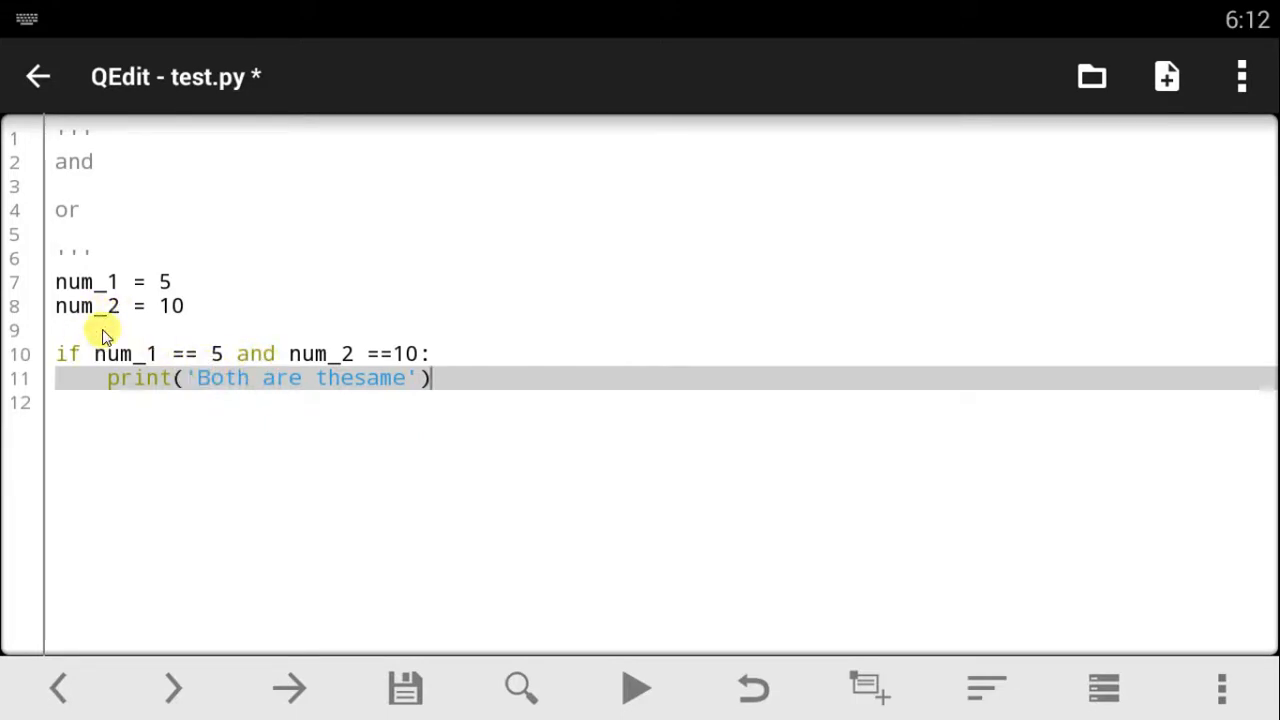
mouse_move(100, 356)
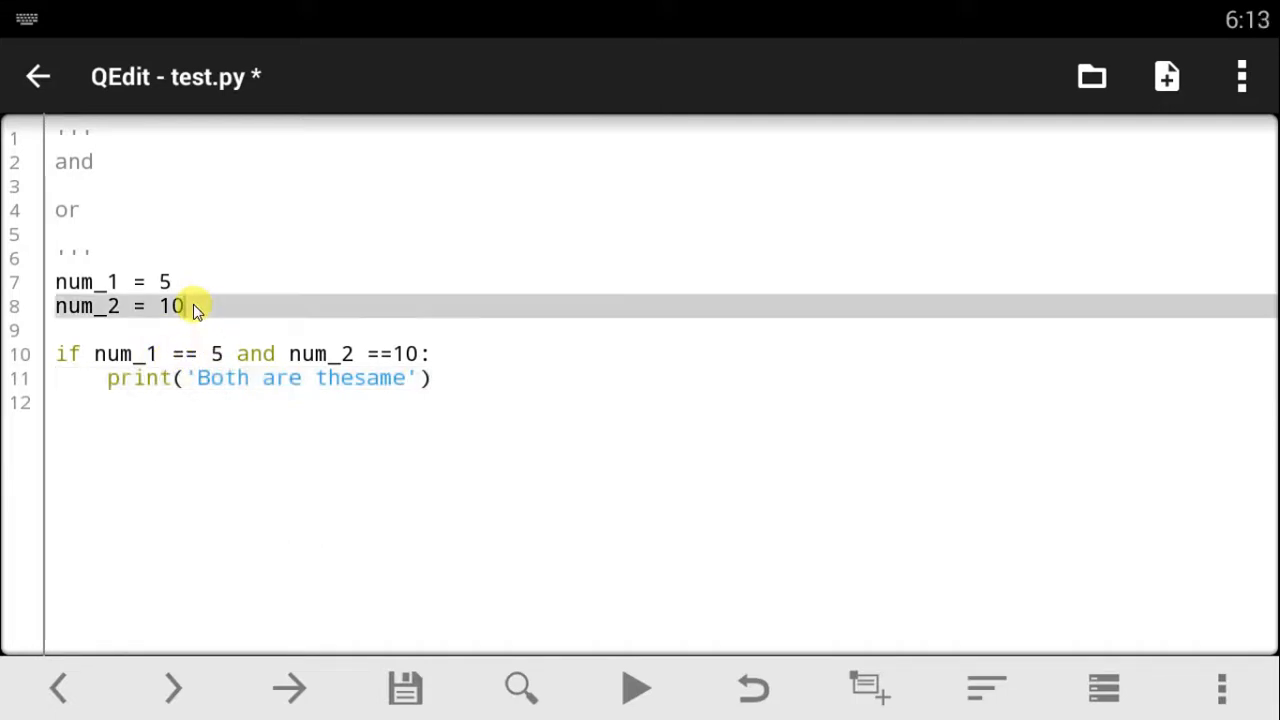
Retype num_2's value as 10 on line 8 and save test.py.
key("BackSpace")
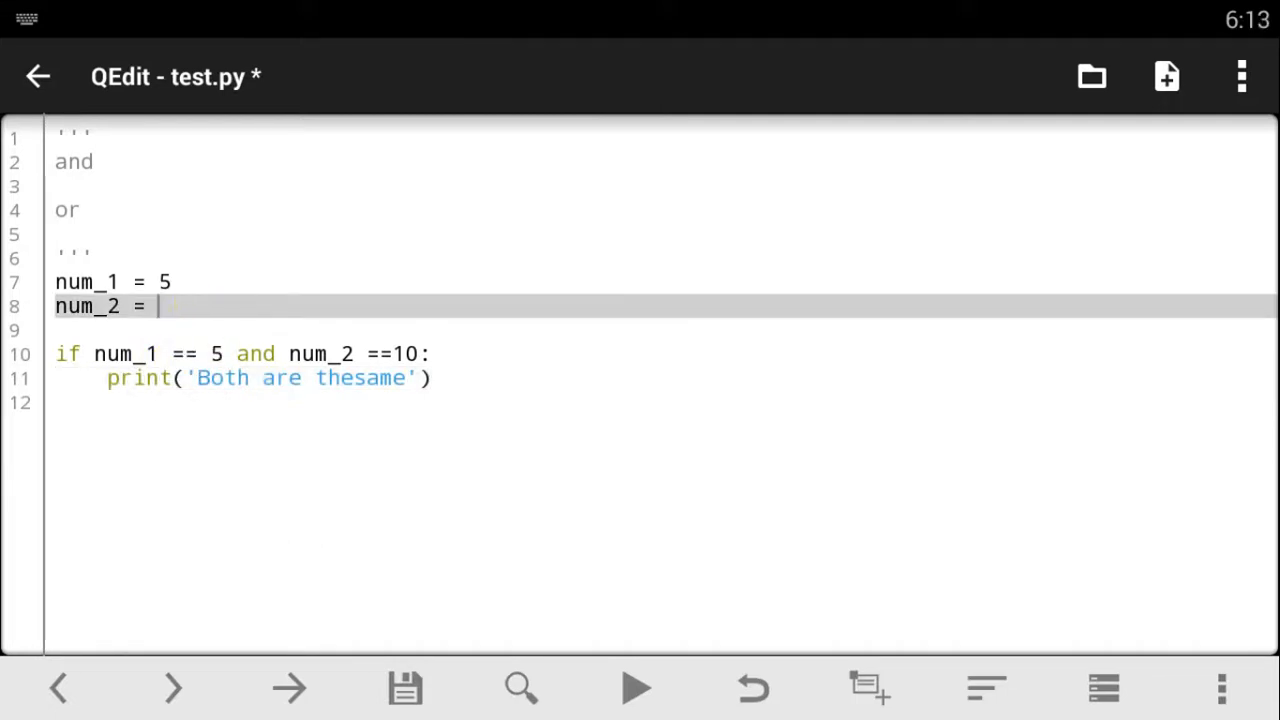
type("9")
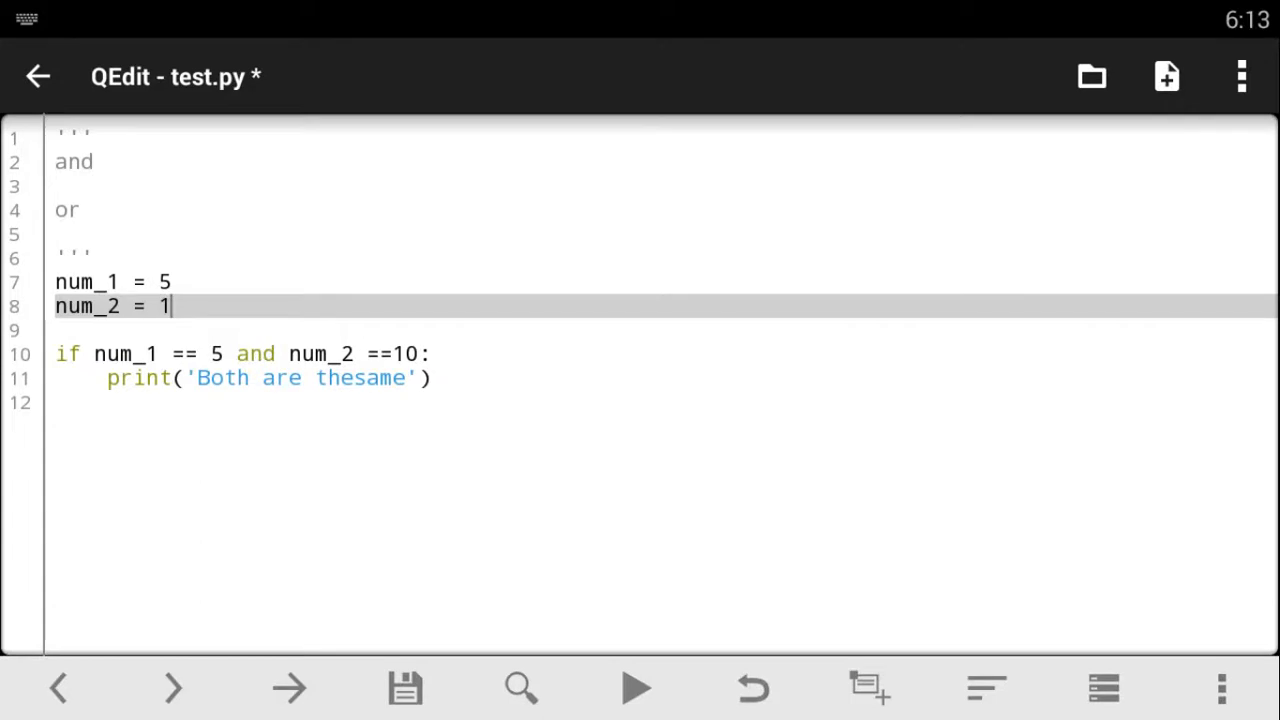
type("0")
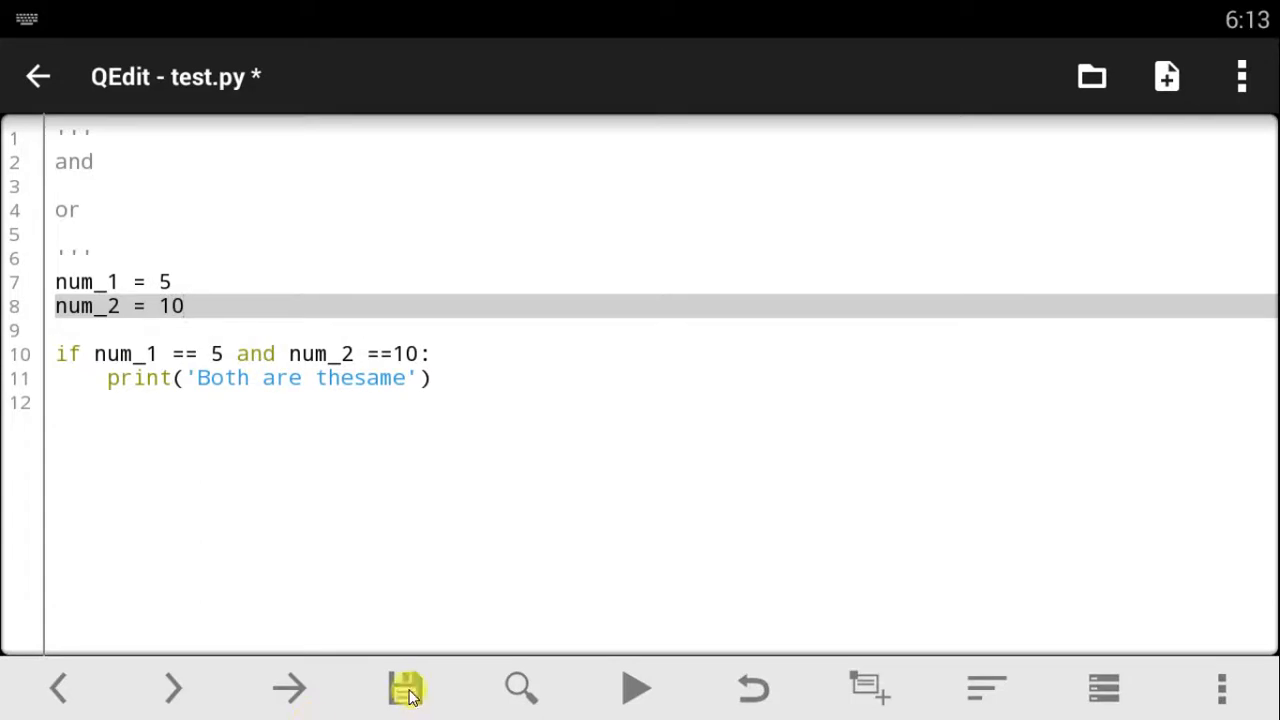
left_click(405, 688)
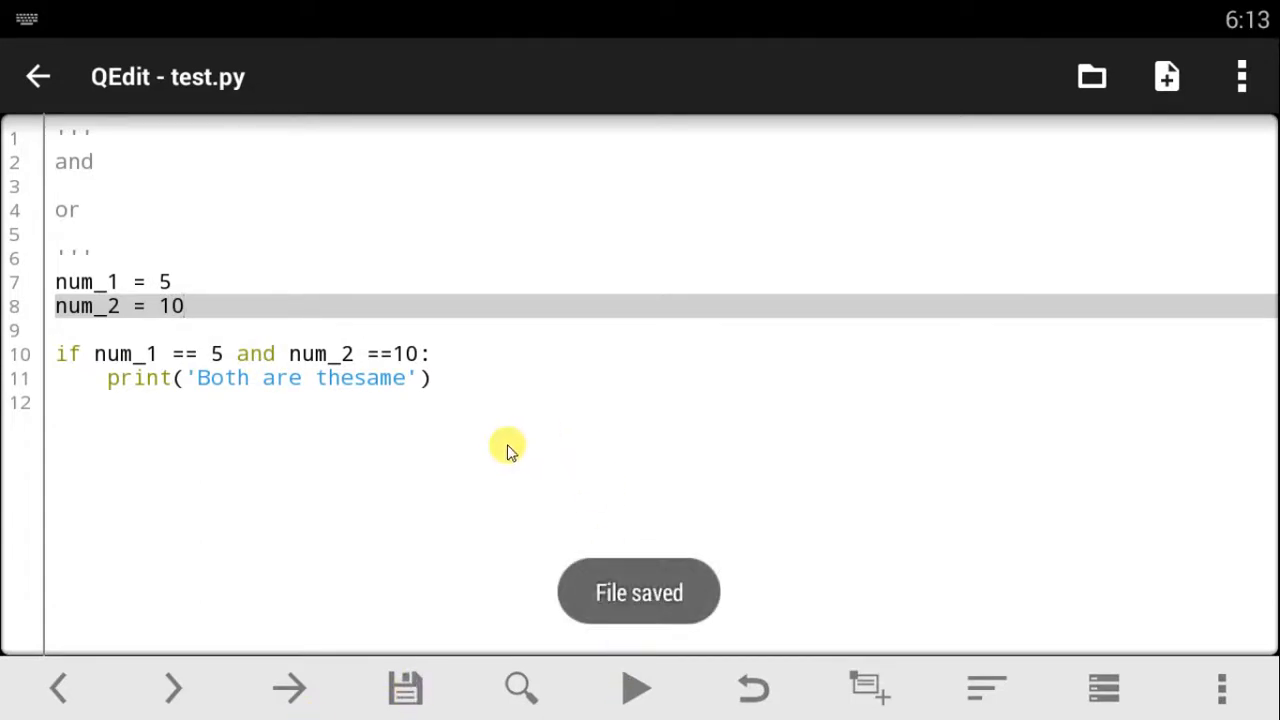
Set num_2 to 9 and write 'if num_1 ==5 or num_2 = 3:' on line 13.
left_click(638, 688)
type("9")
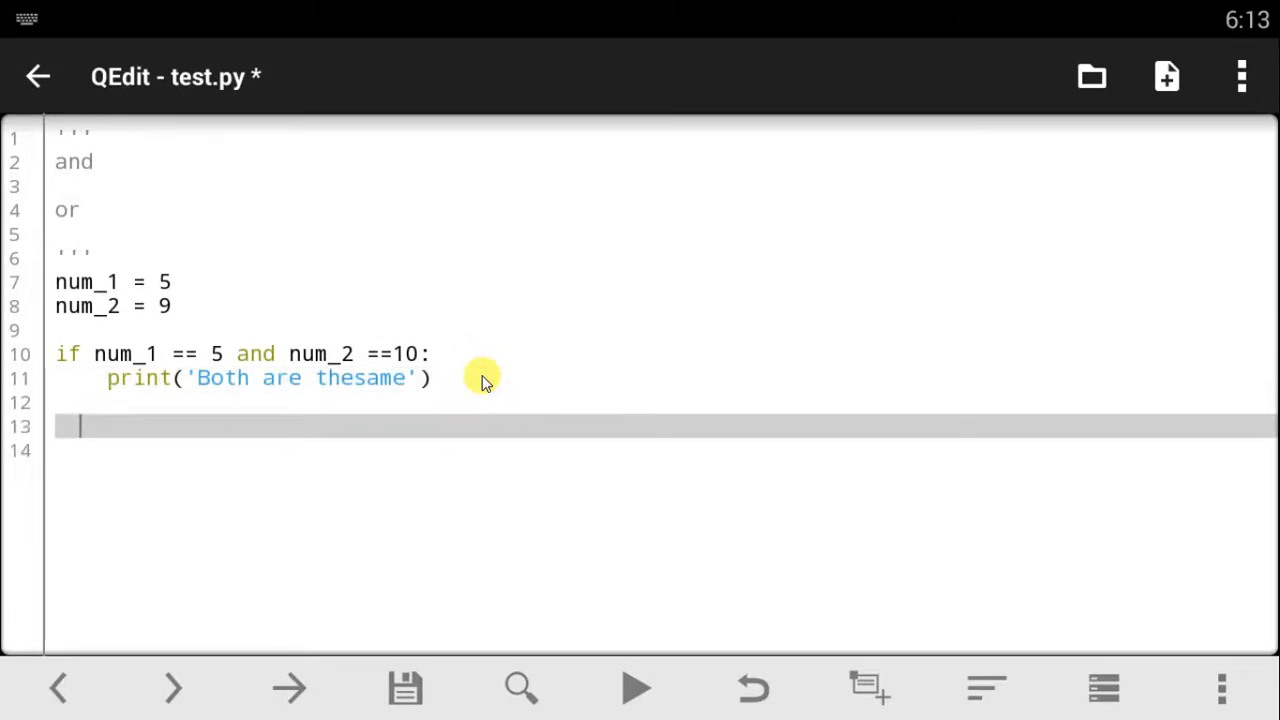
type("if")
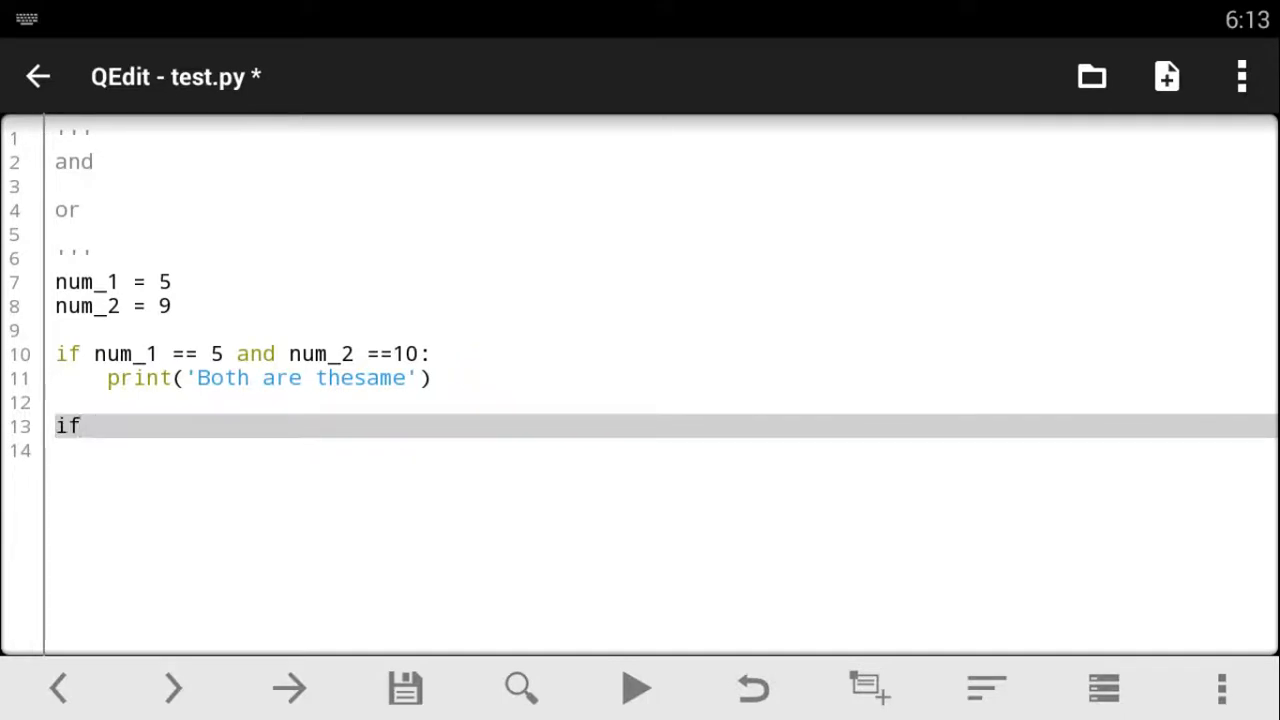
type("nu")
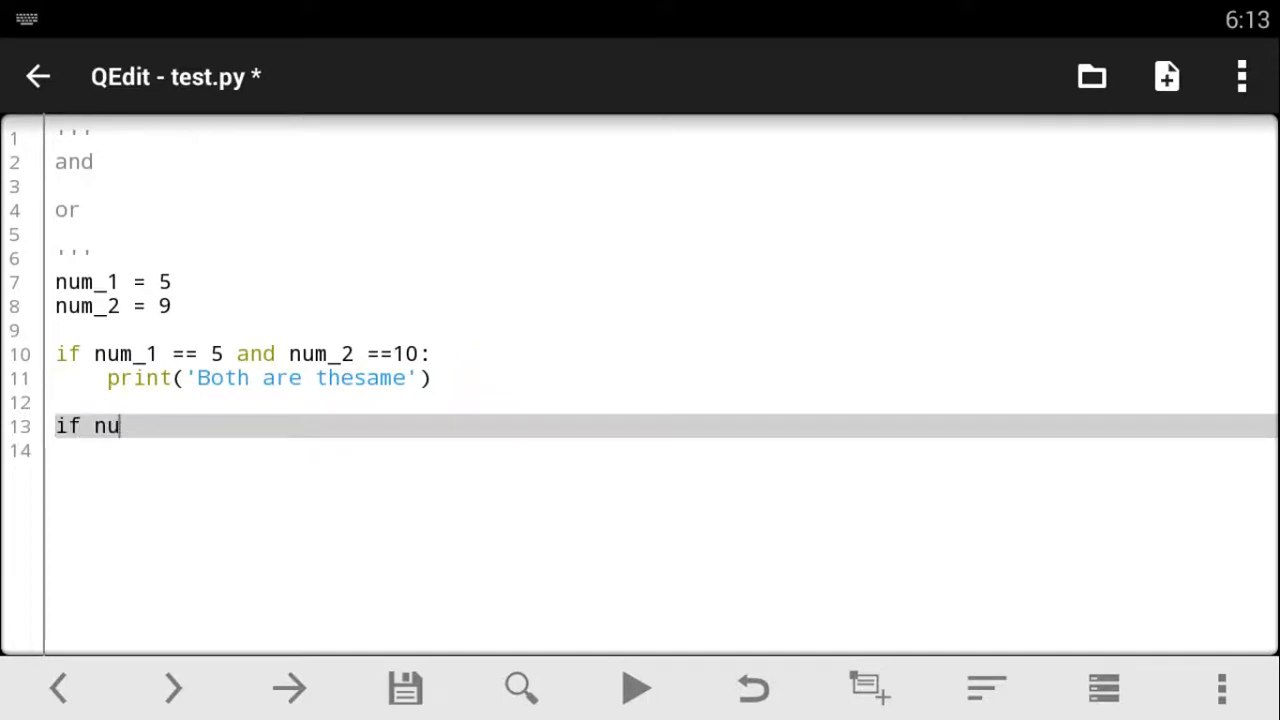
type("m1")
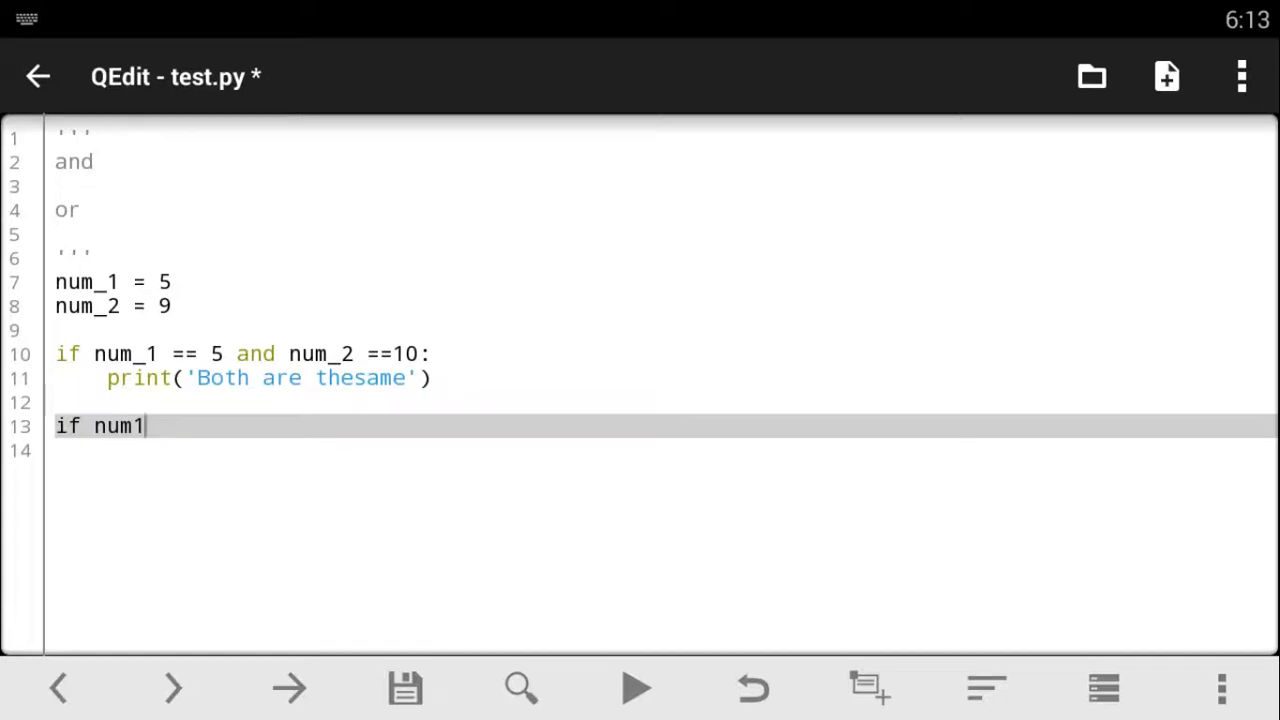
type("_")
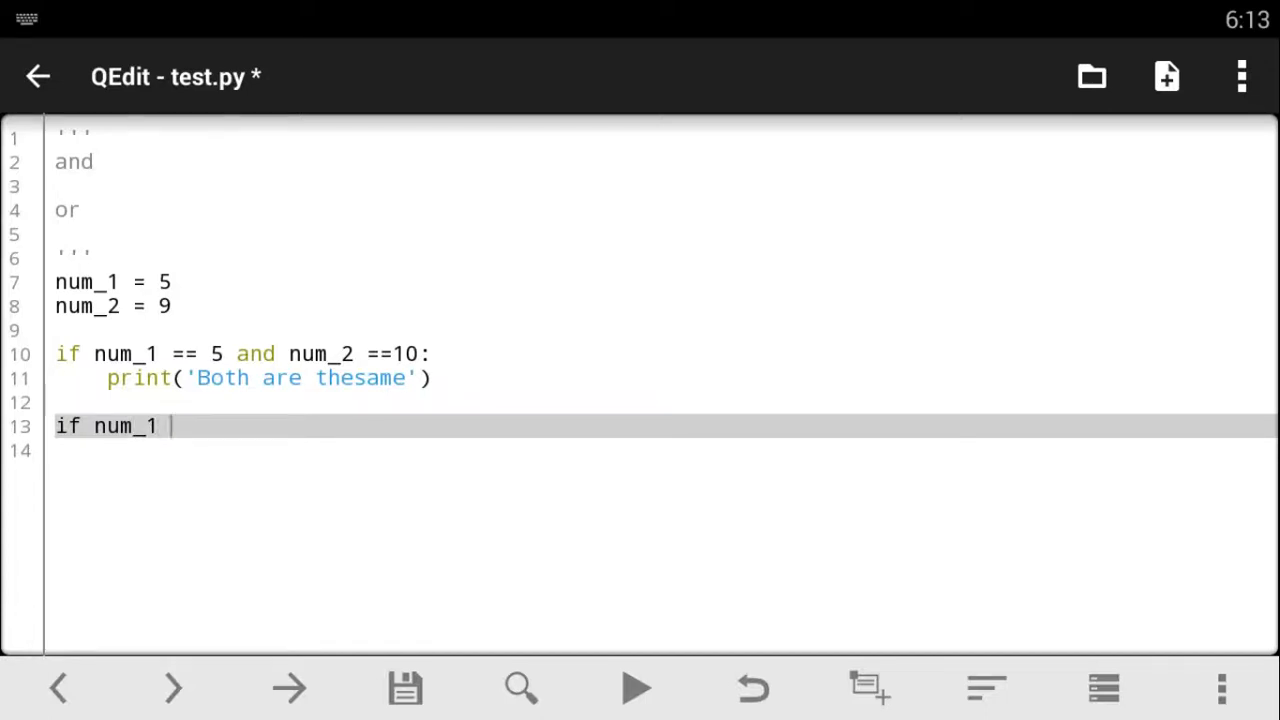
type("==")
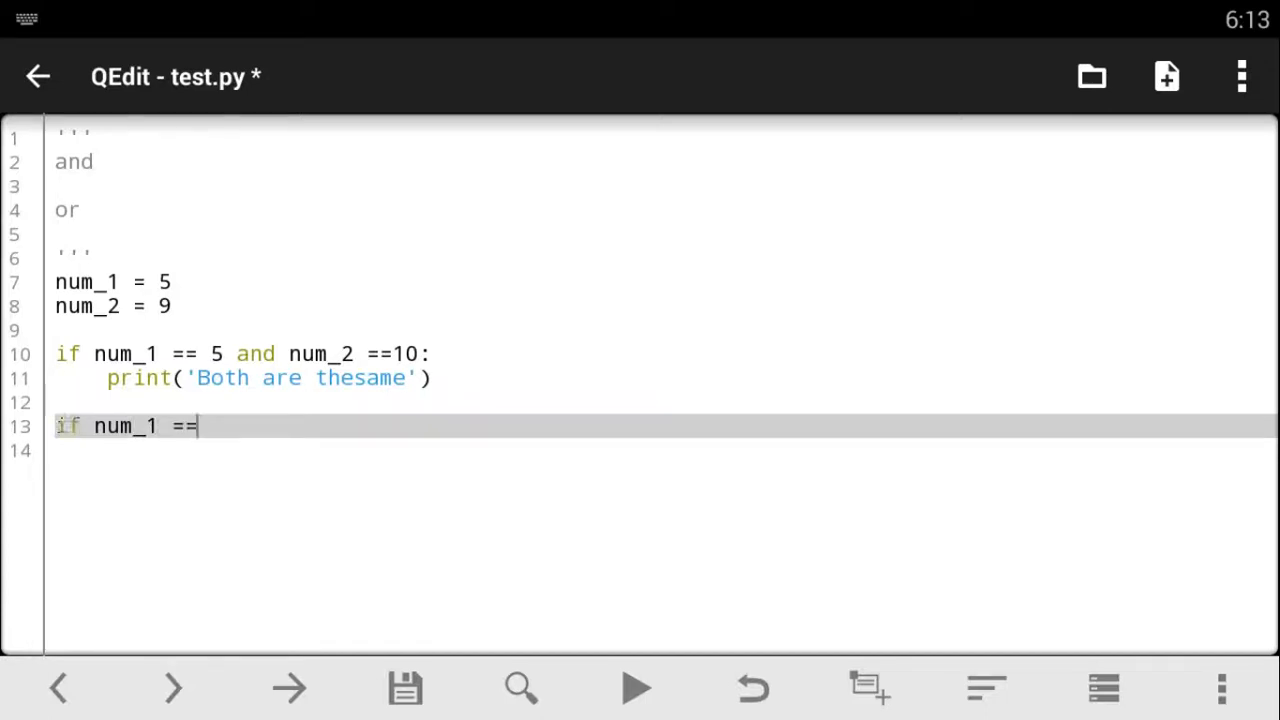
type("5 o")
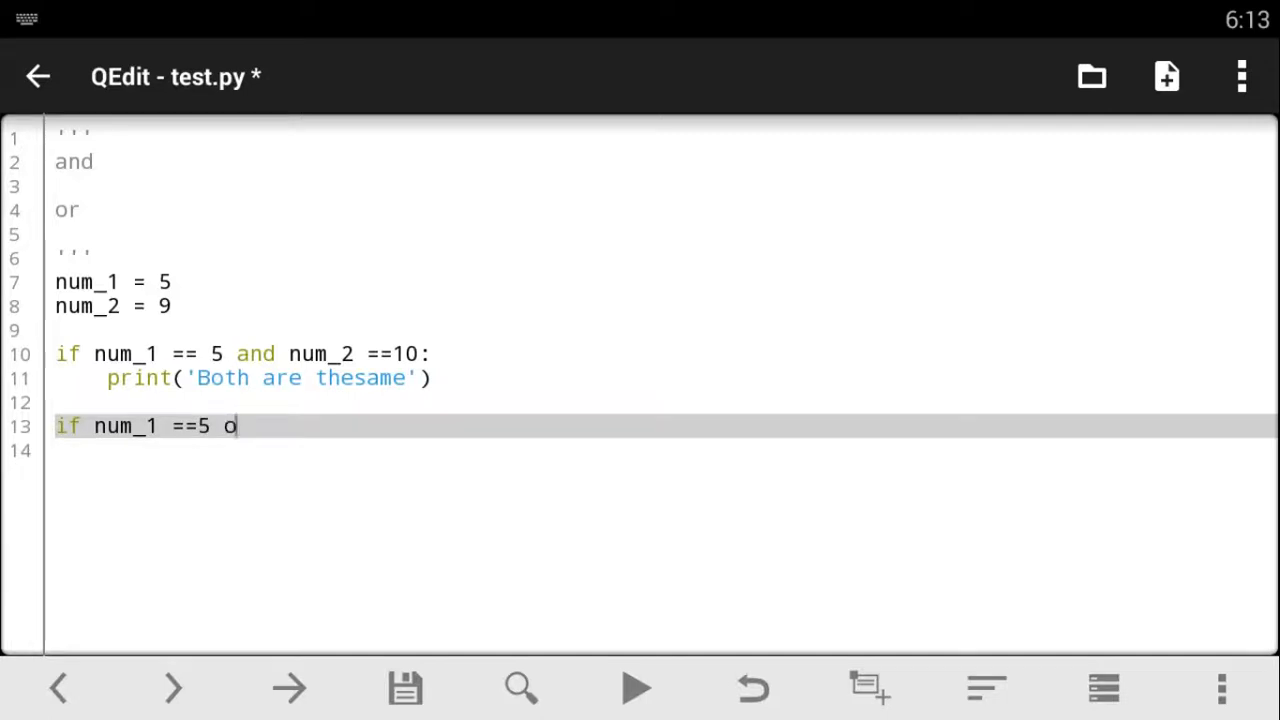
type("r")
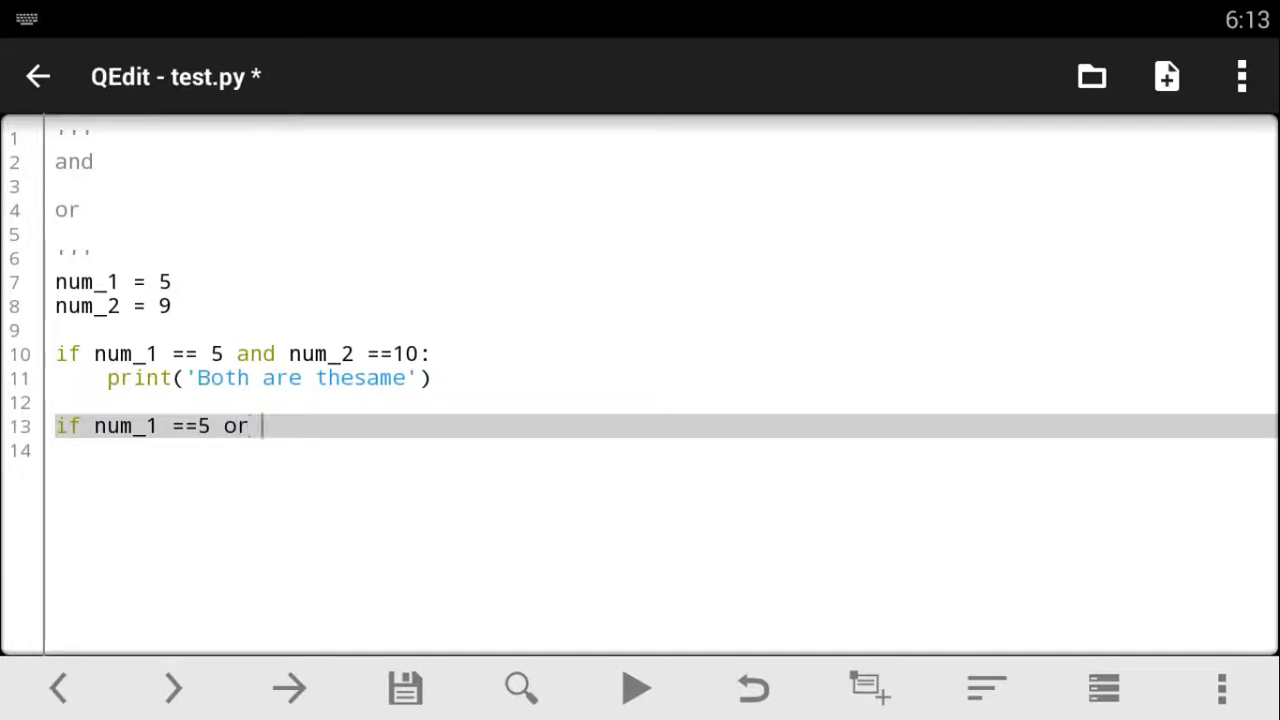
type("num_2 =")
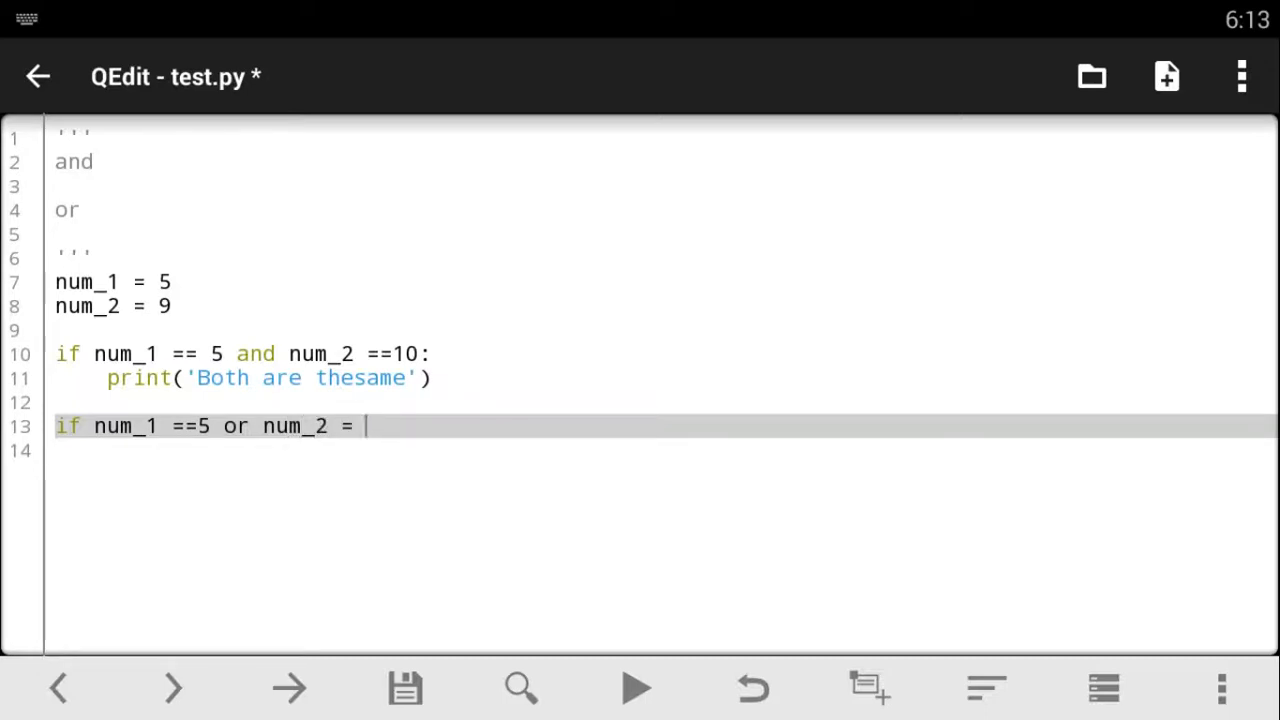
type("3")
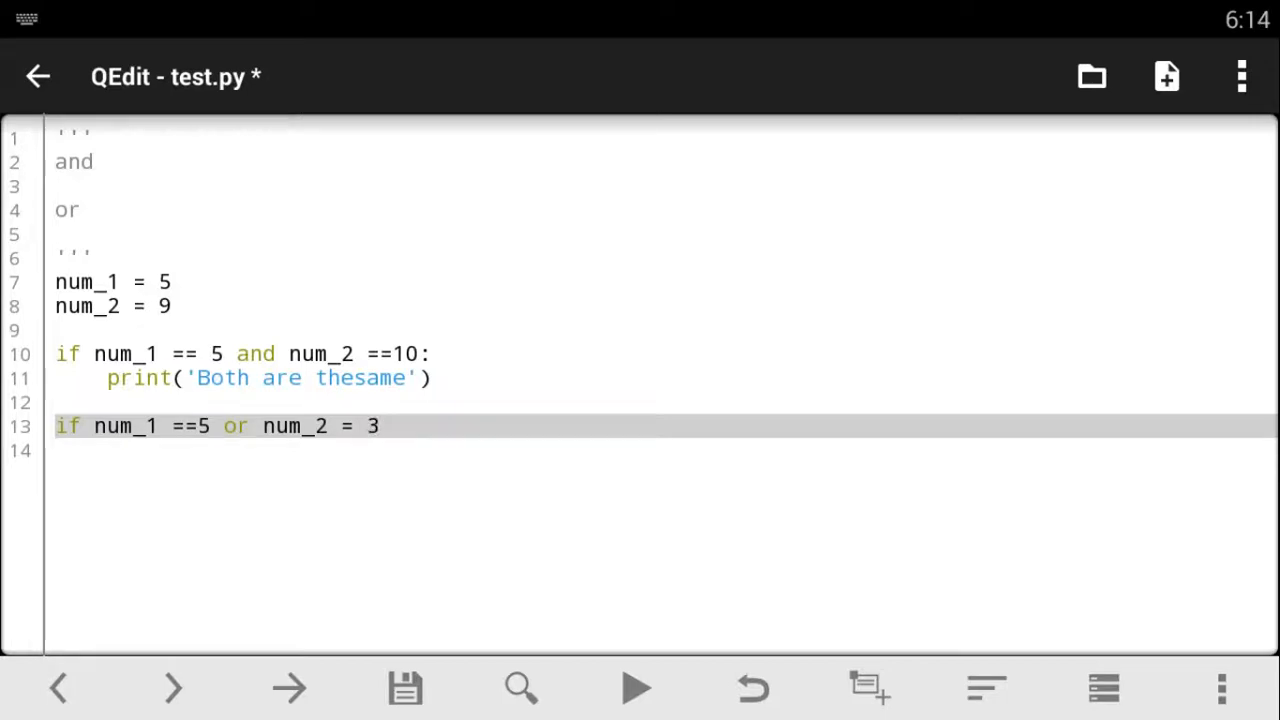
type(":")
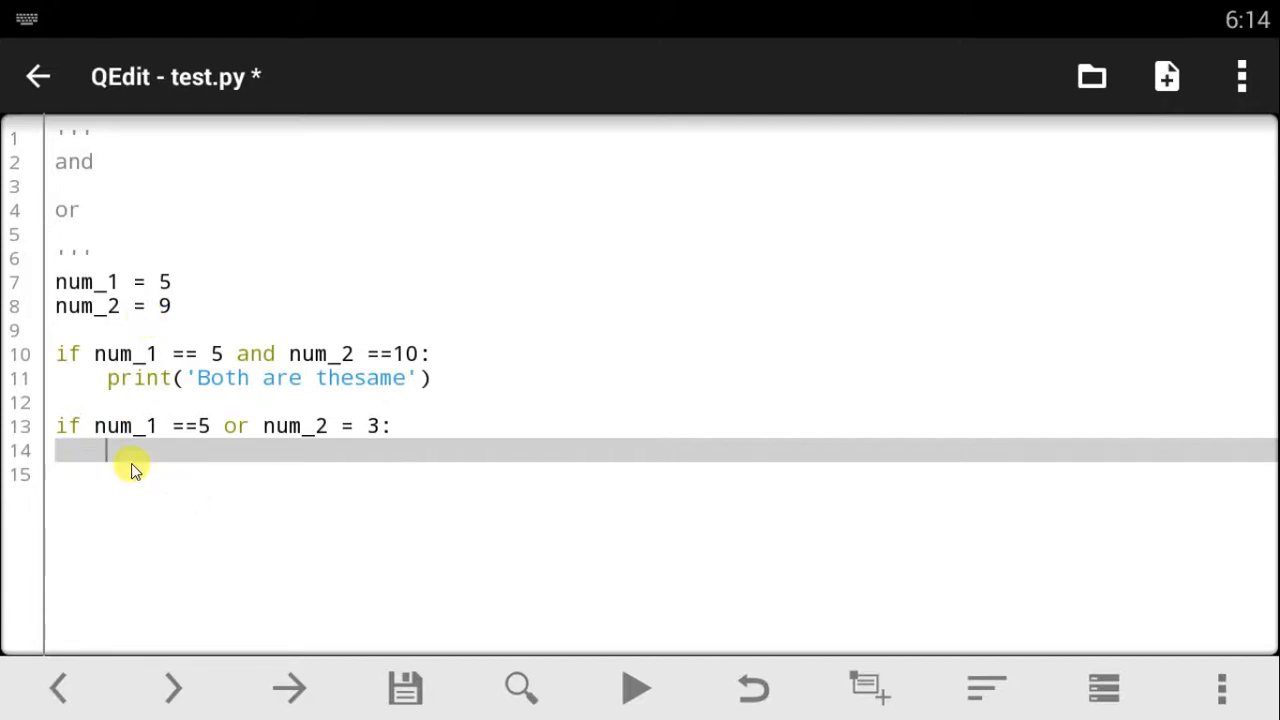
mouse_move(322, 435)
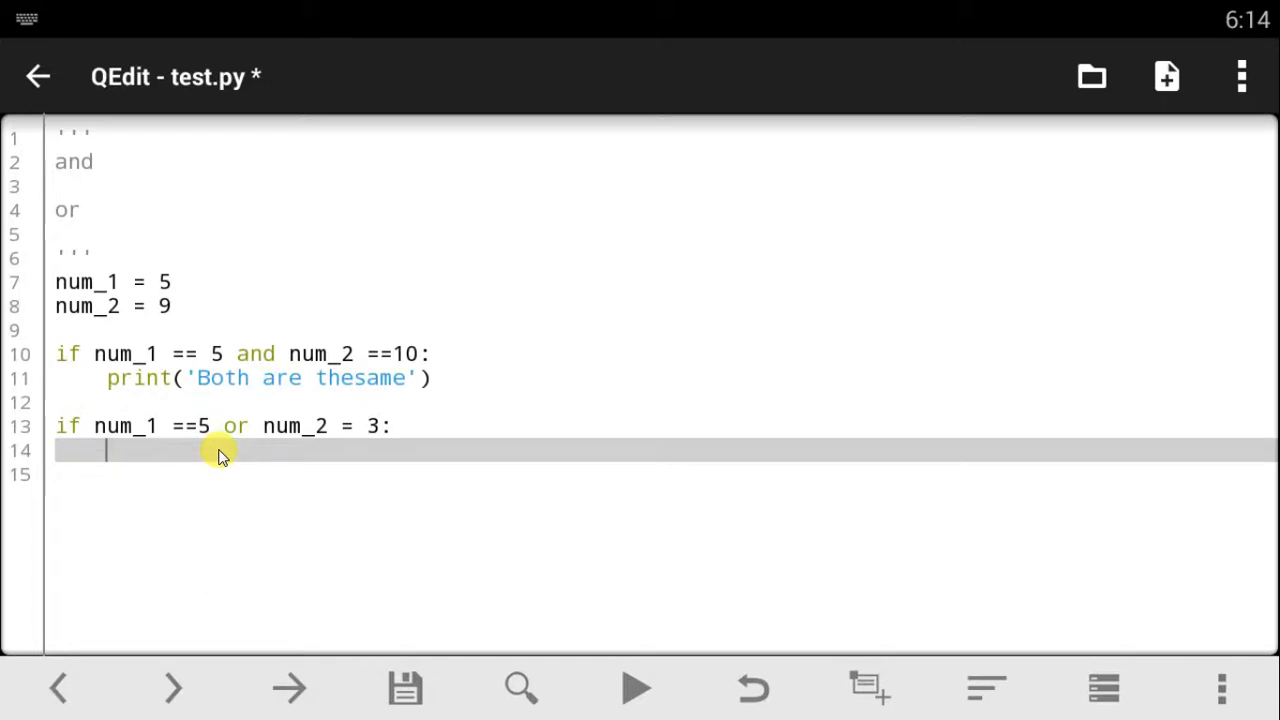
mouse_move(98, 426)
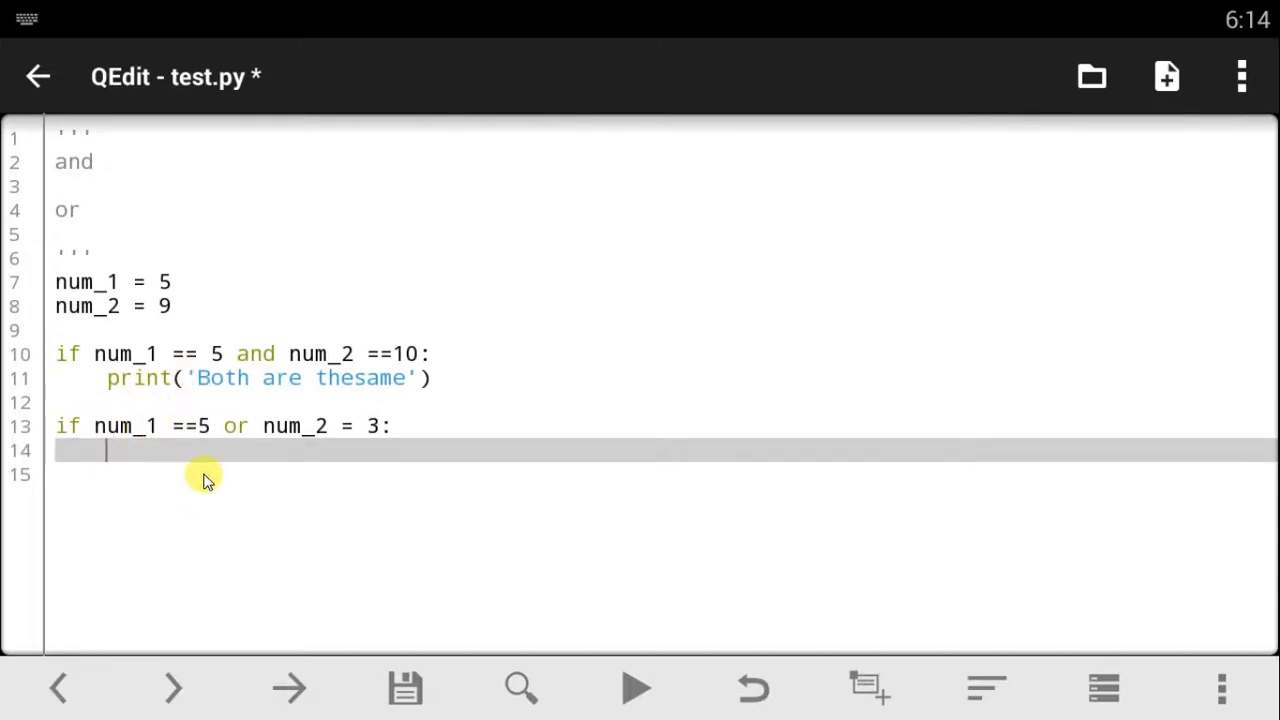
mouse_move(295, 442)
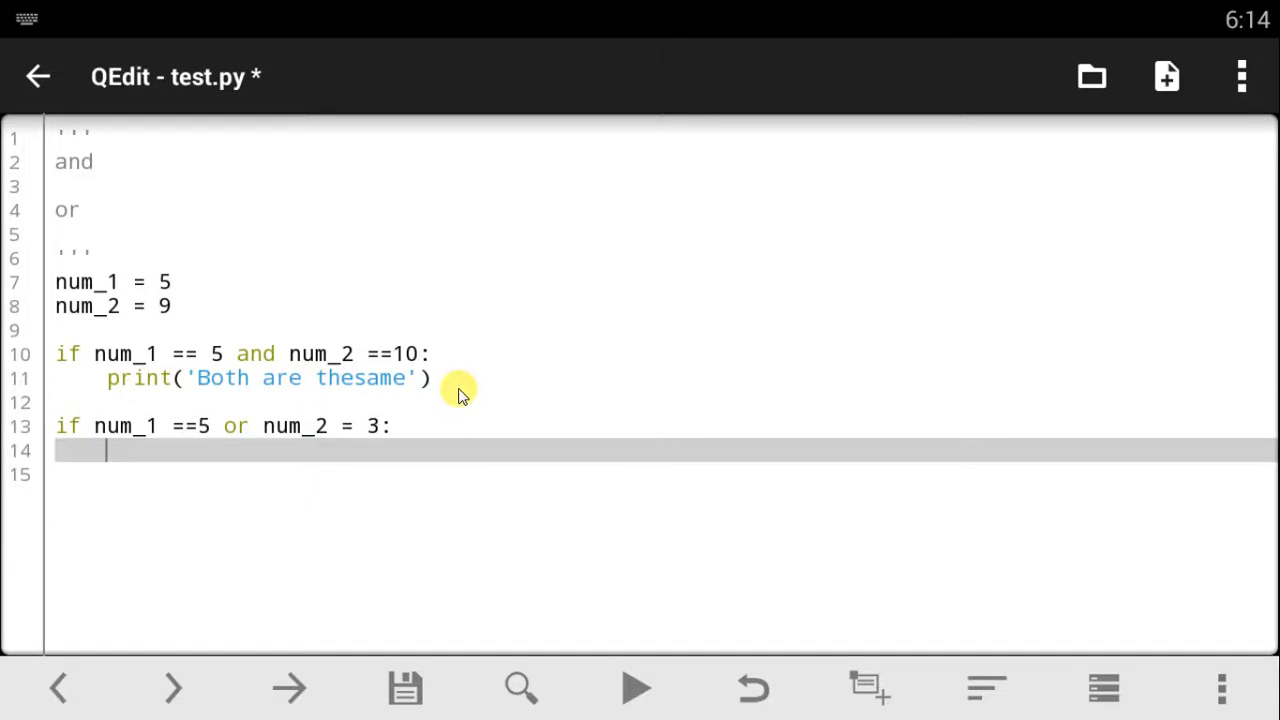
Add an indented print("Any will work fine for me") under the or condition and save.
left_click(390, 425)
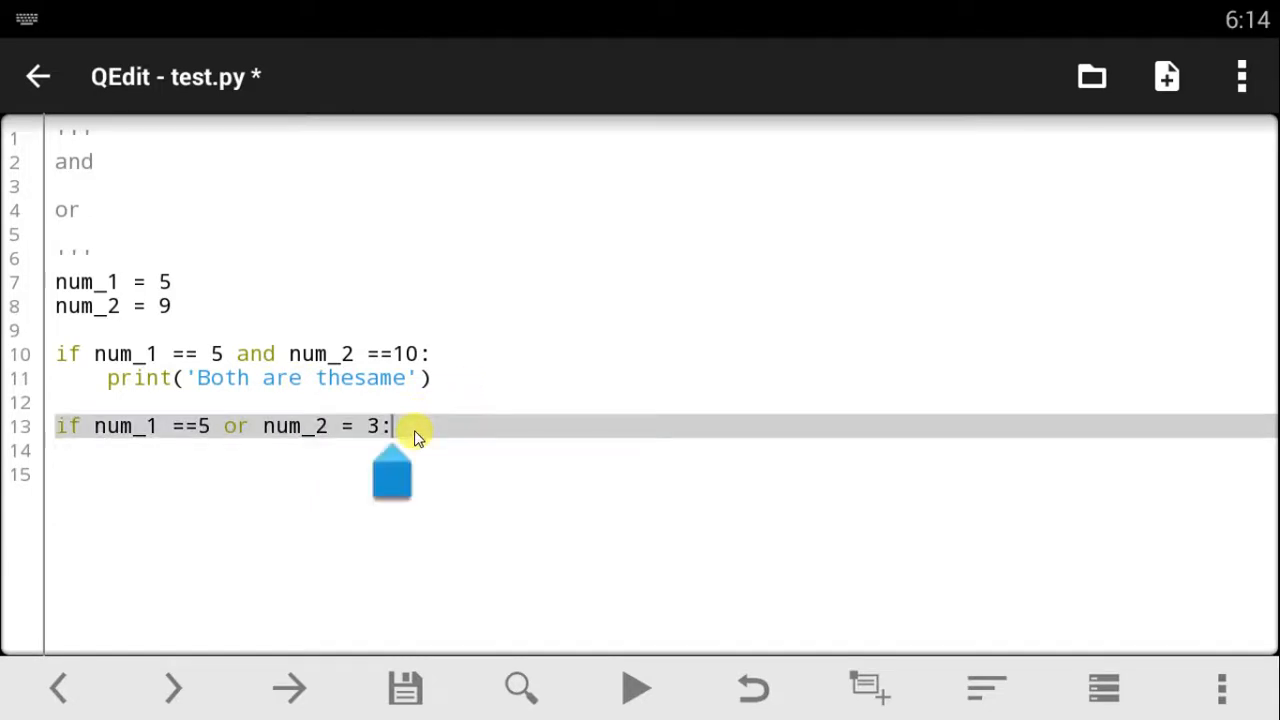
type("print")
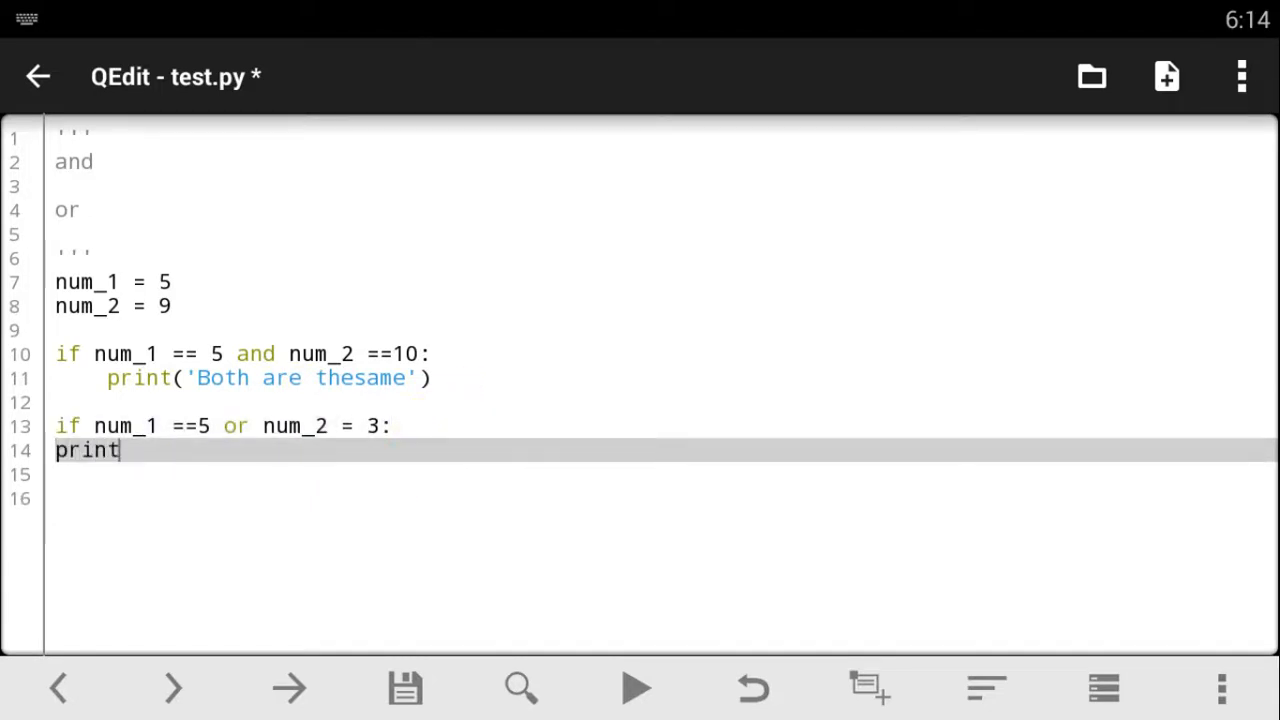
type("(")
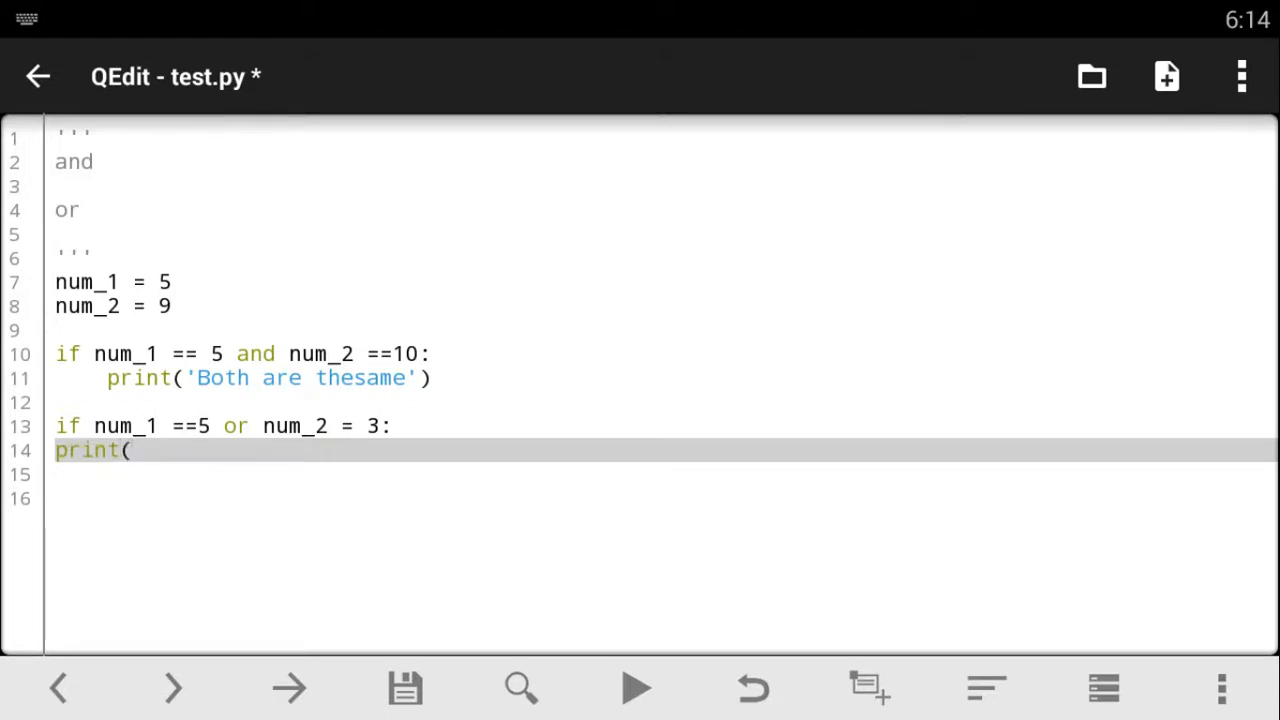
type("\"\"")
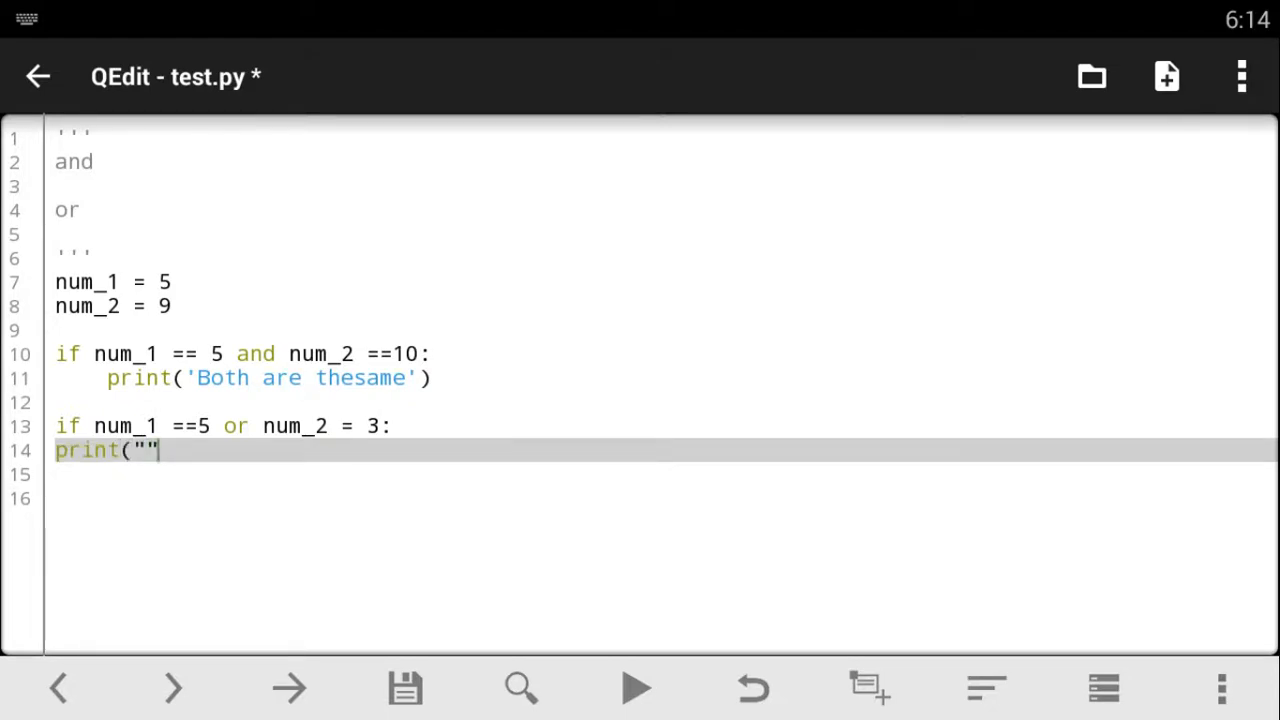
type("Any will w")
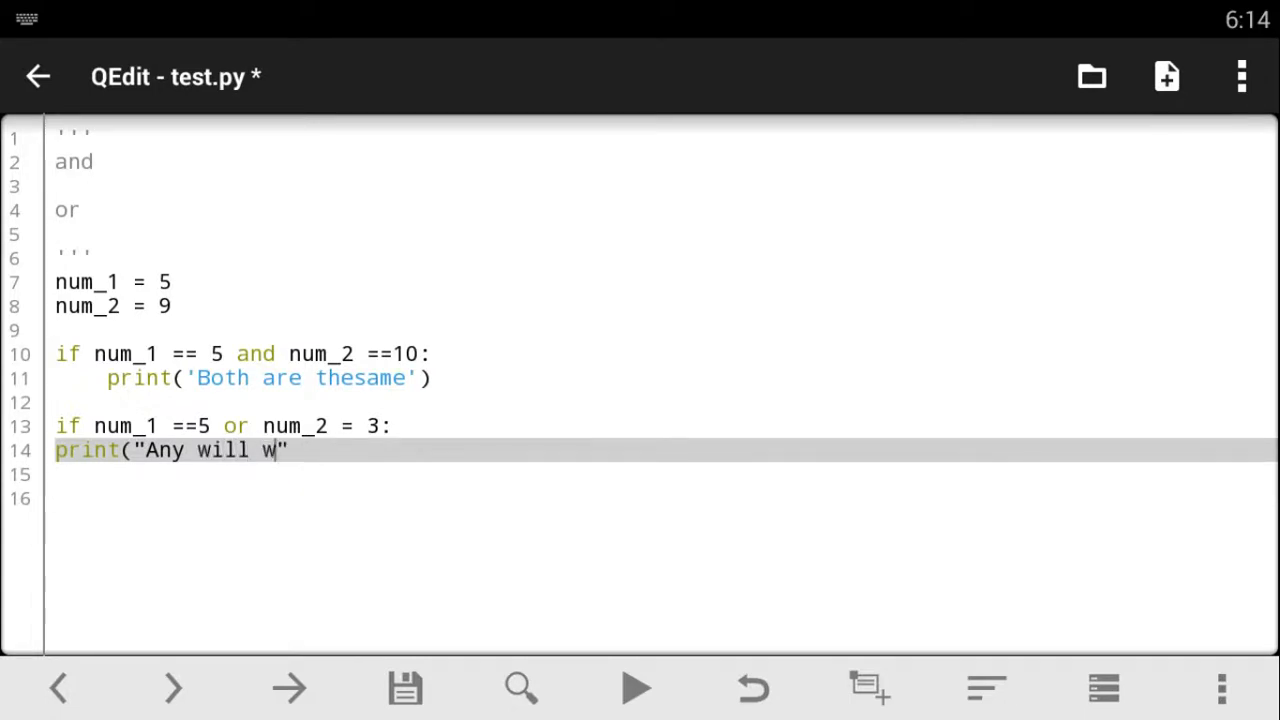
type("ork fine")
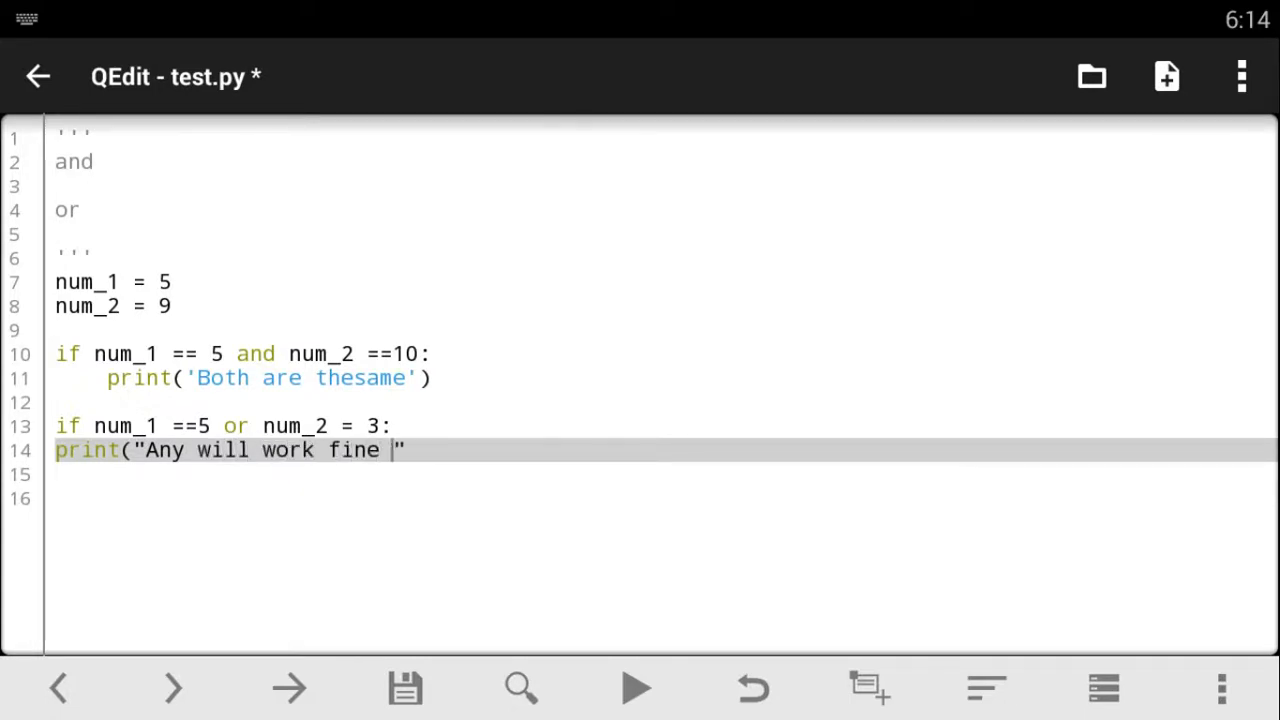
type("di")
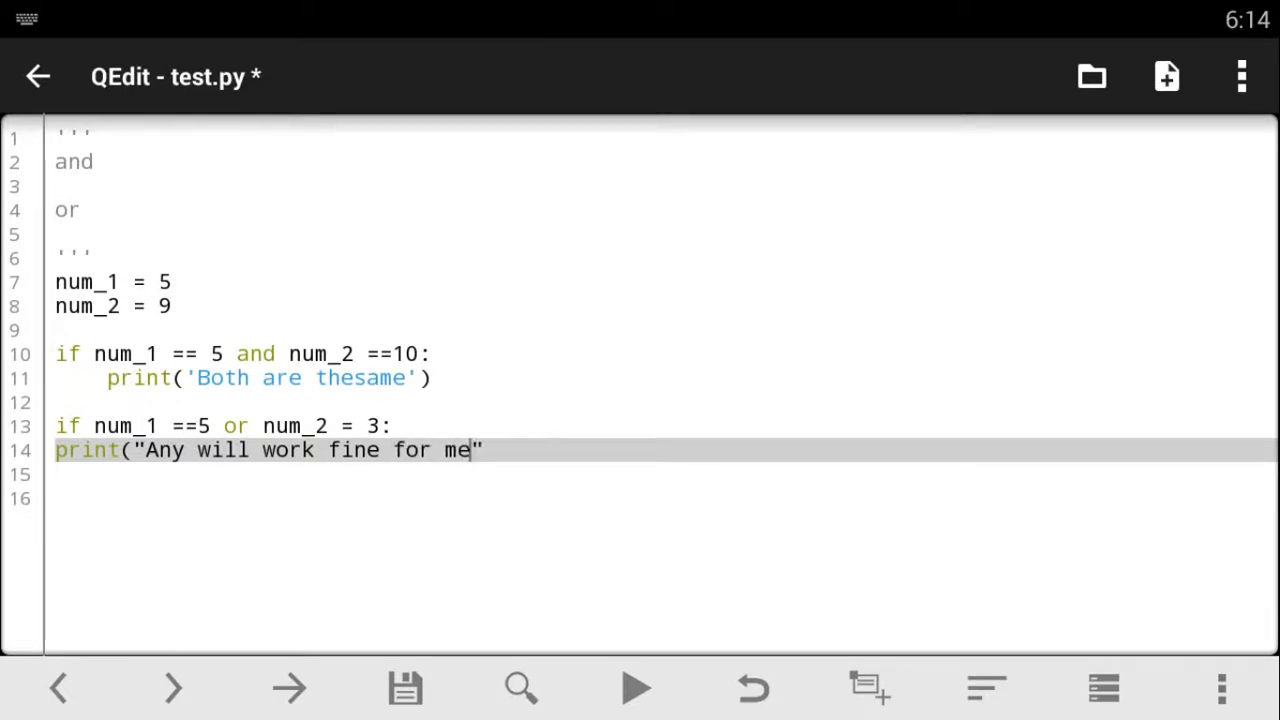
type(")")
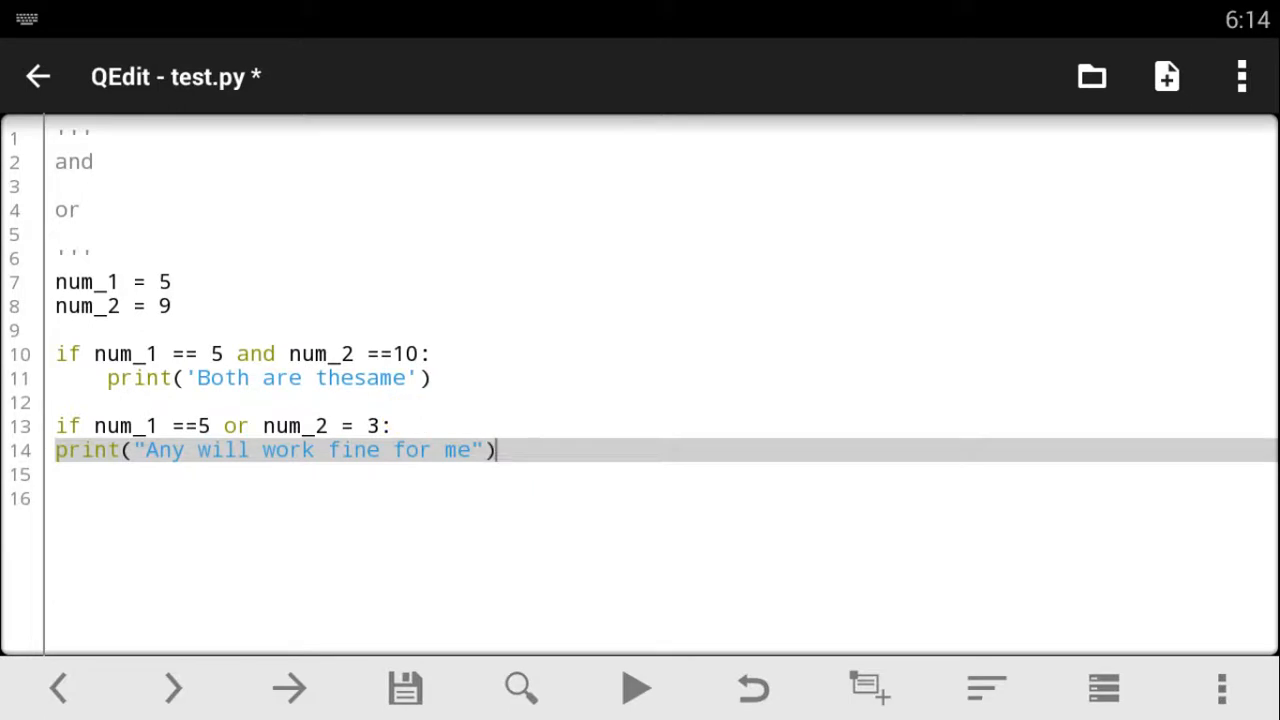
left_click(60, 450)
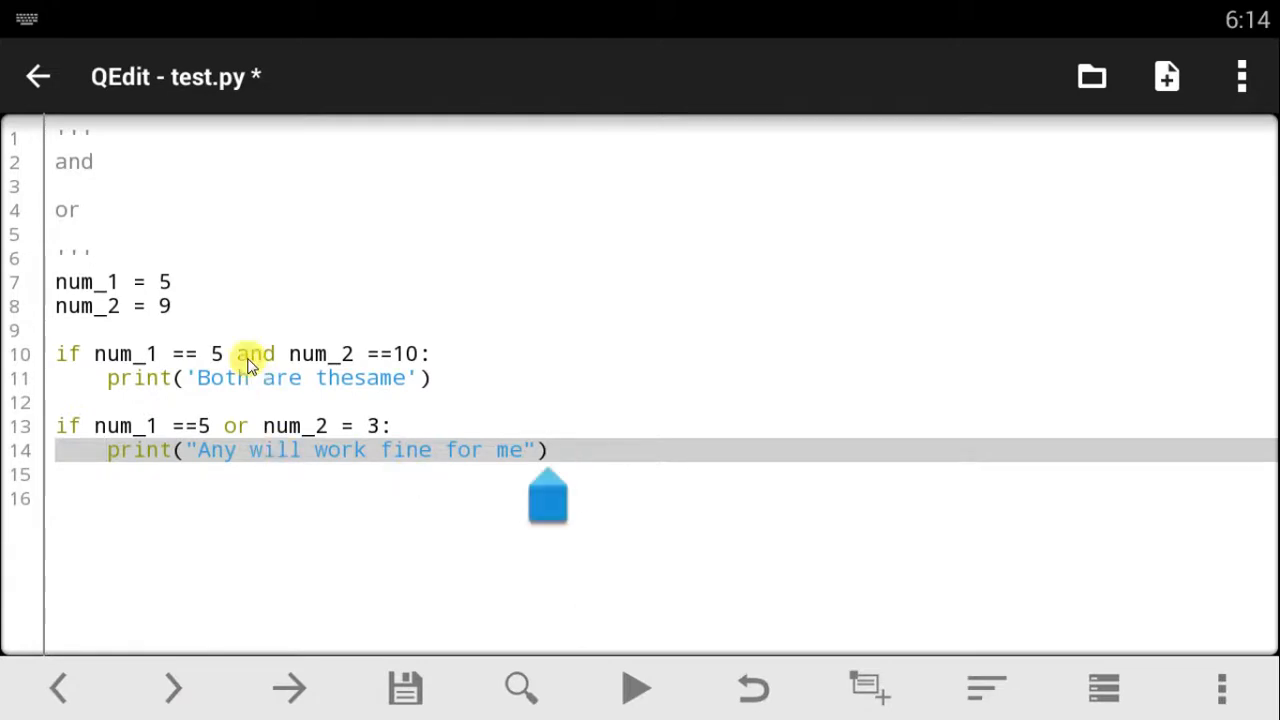
left_click(405, 687)
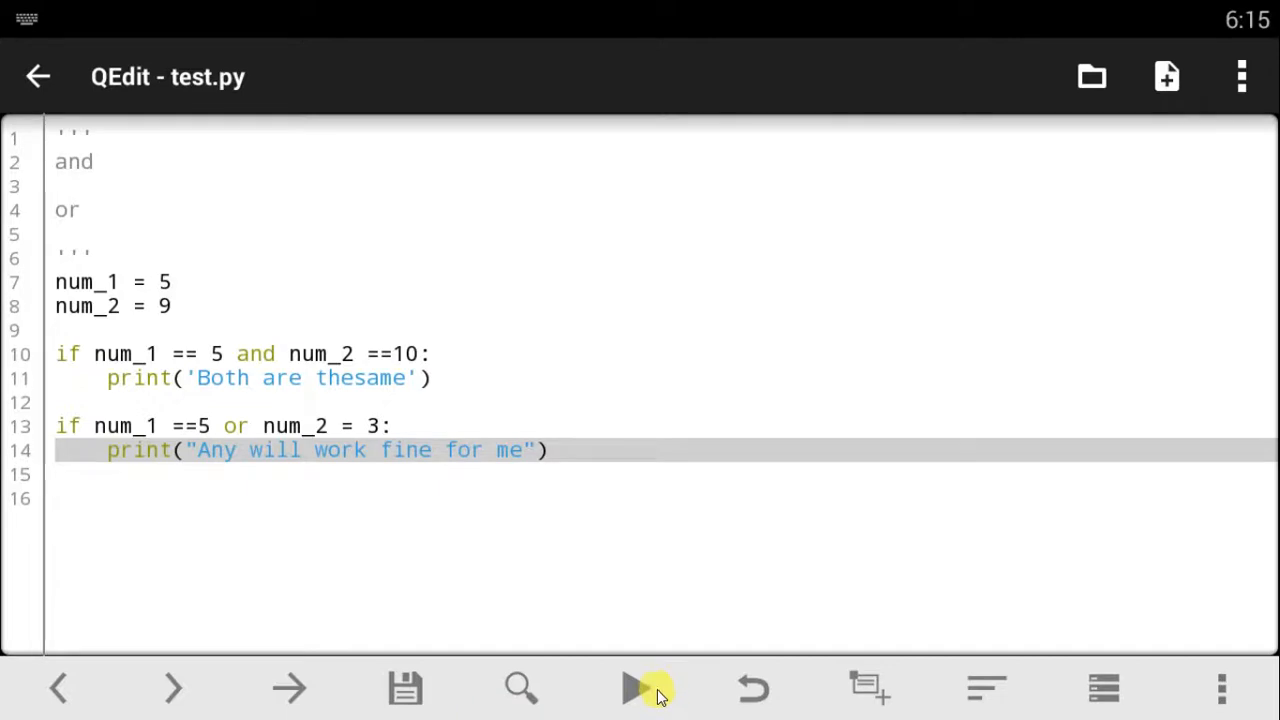
Run test.py, see the SyntaxError on line 13, and return to QEdit.
left_click(633, 687)
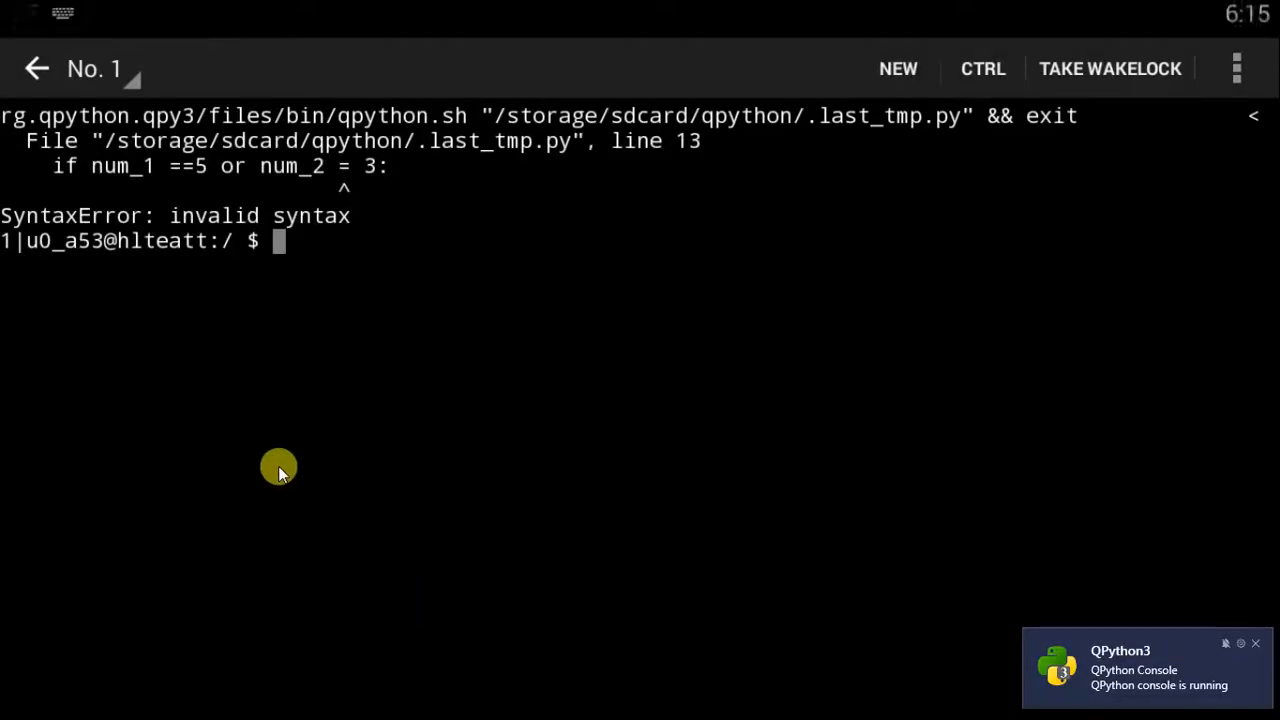
mouse_move(265, 240)
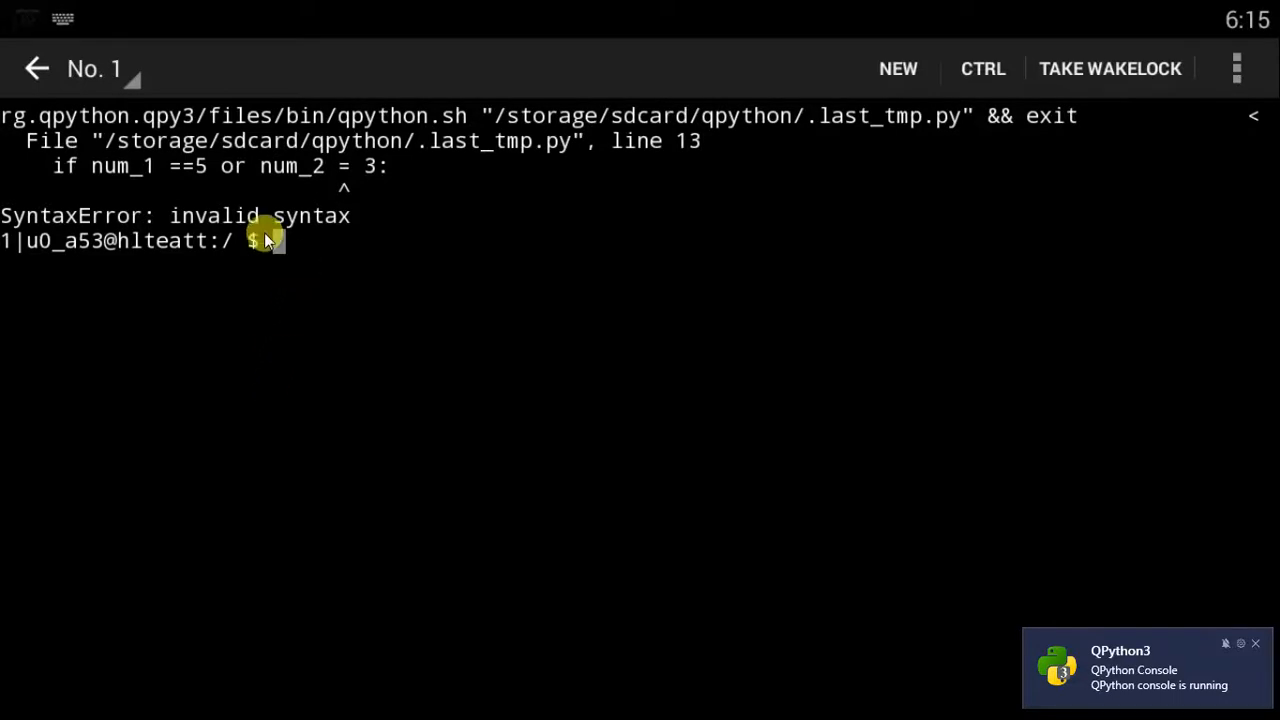
left_click(95, 68)
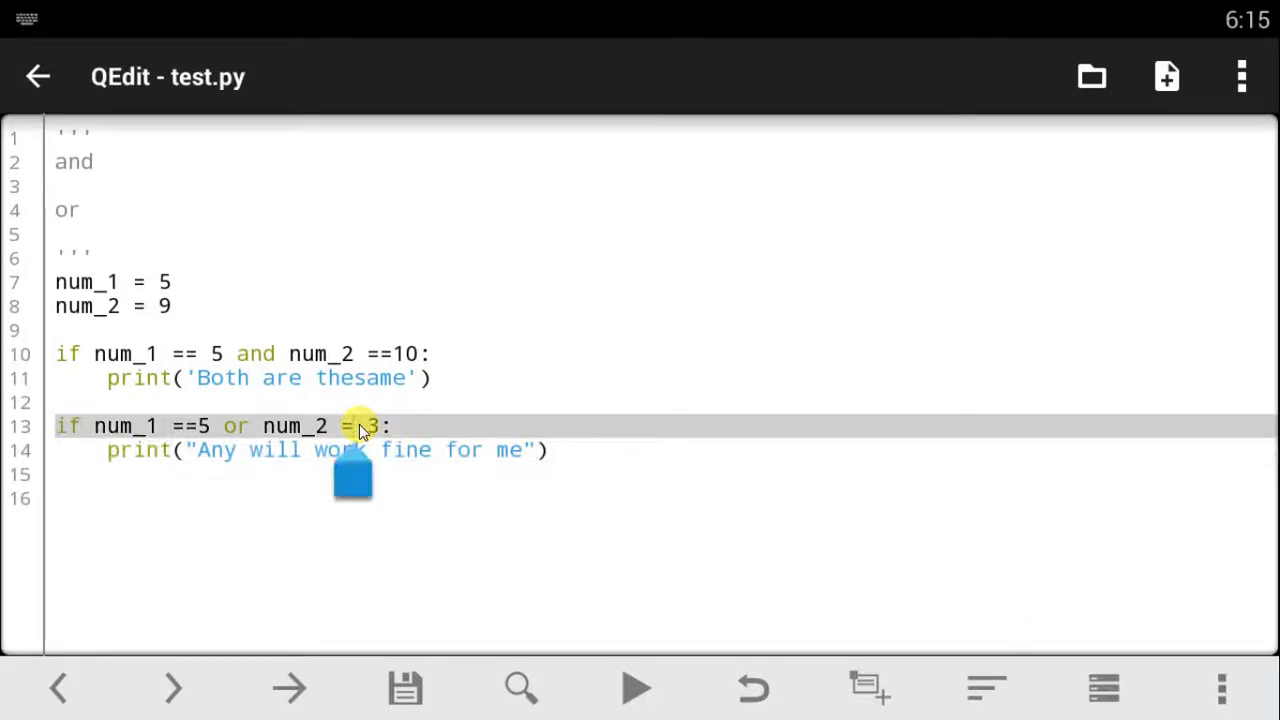
Fix line 13 to read 'num_2 == 3' and save test.py.
type("+")
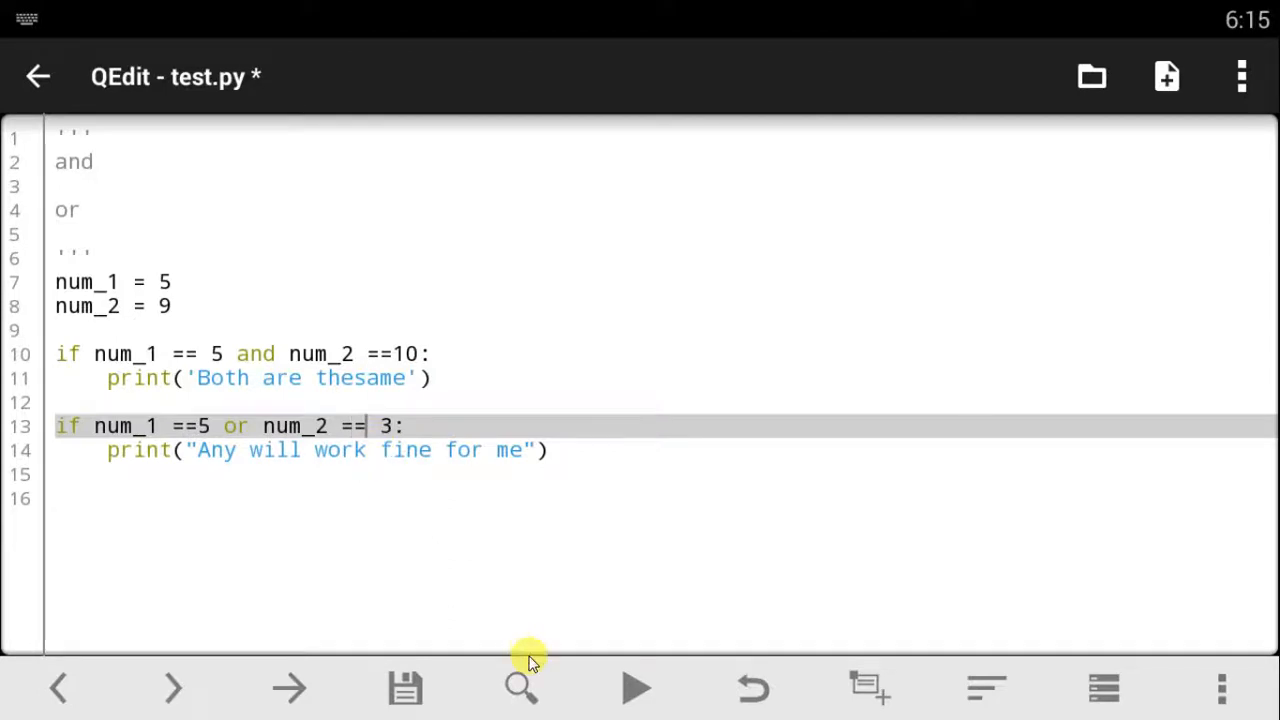
left_click(405, 687)
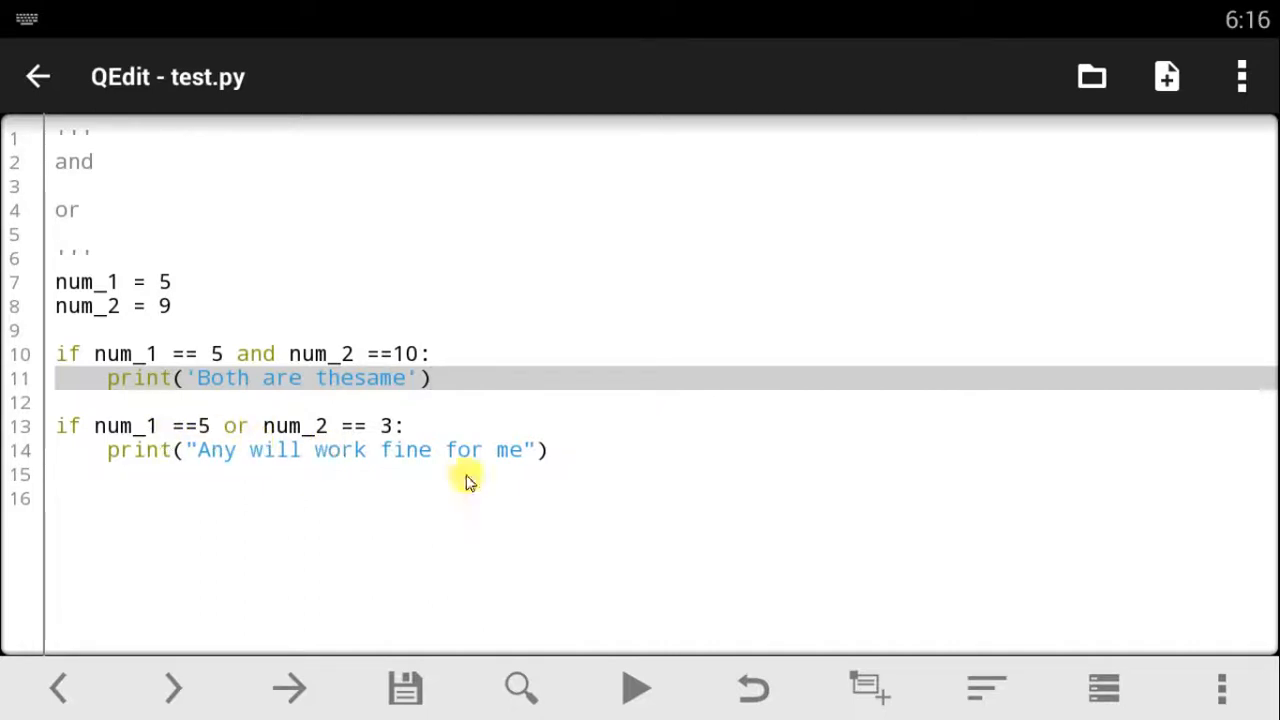
Change num_2 to 10, save, and run the script to print both messages.
left_click(545, 450)
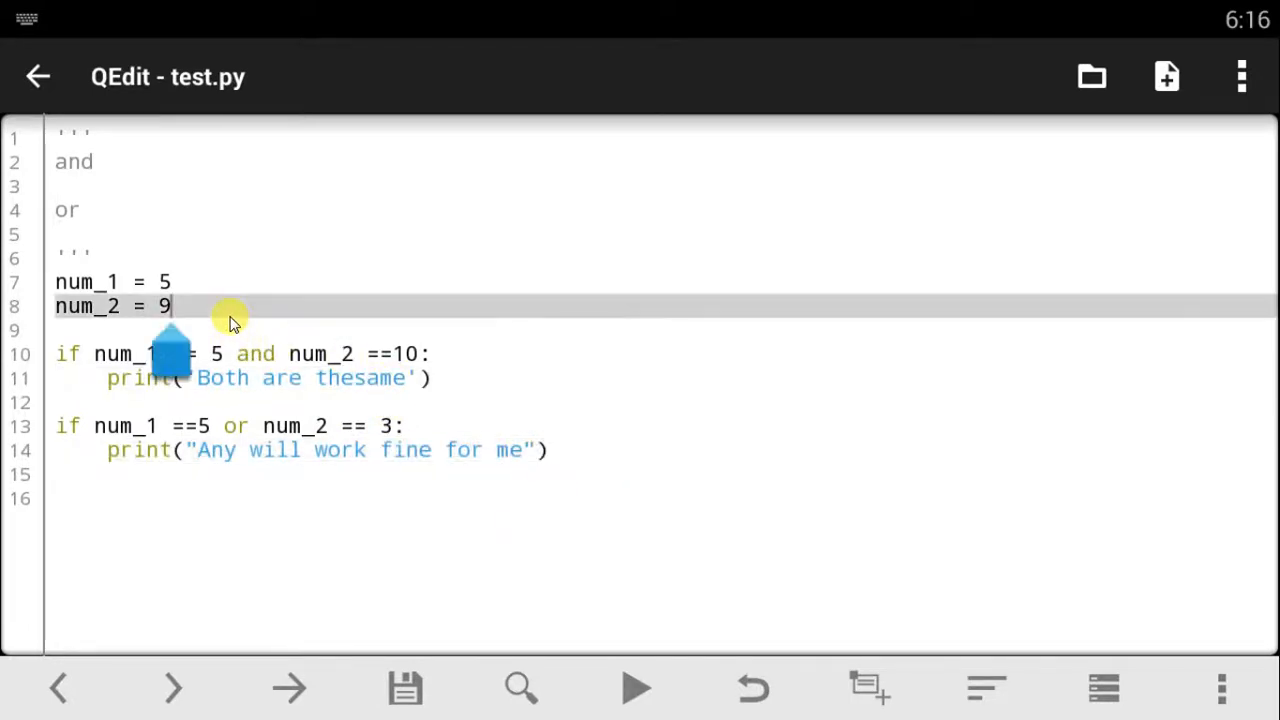
type("0")
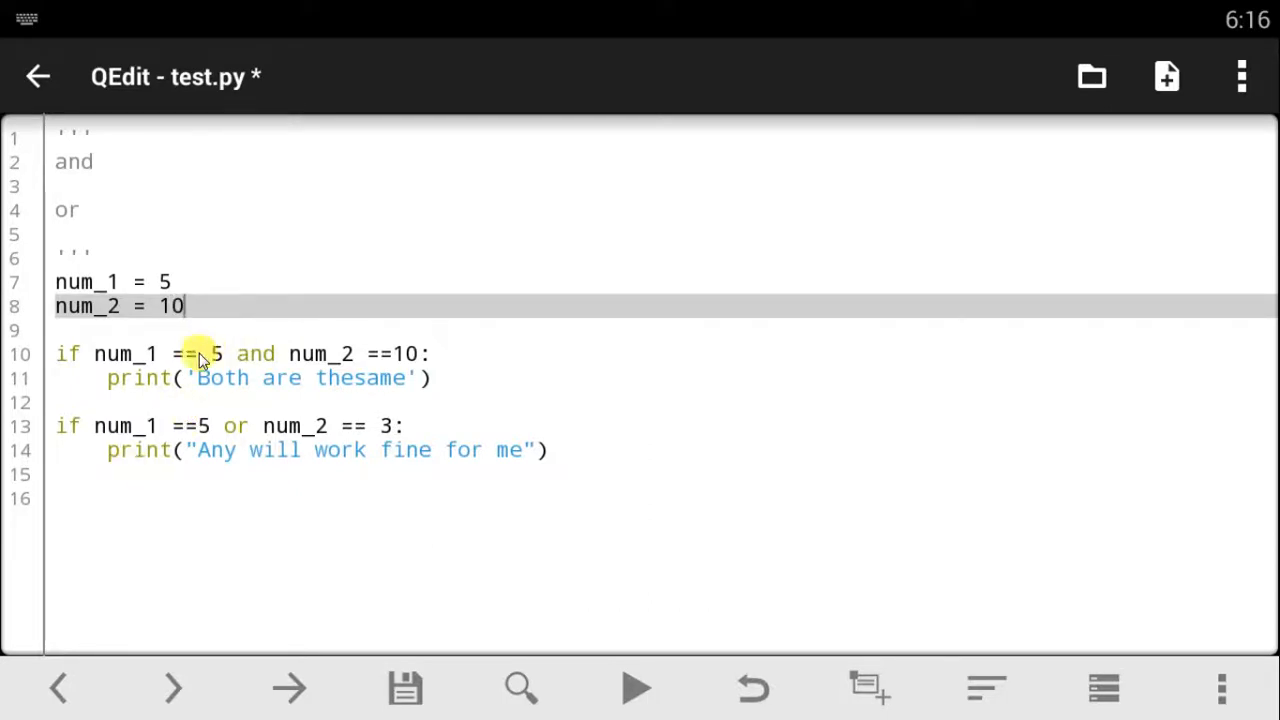
left_click(405, 687)
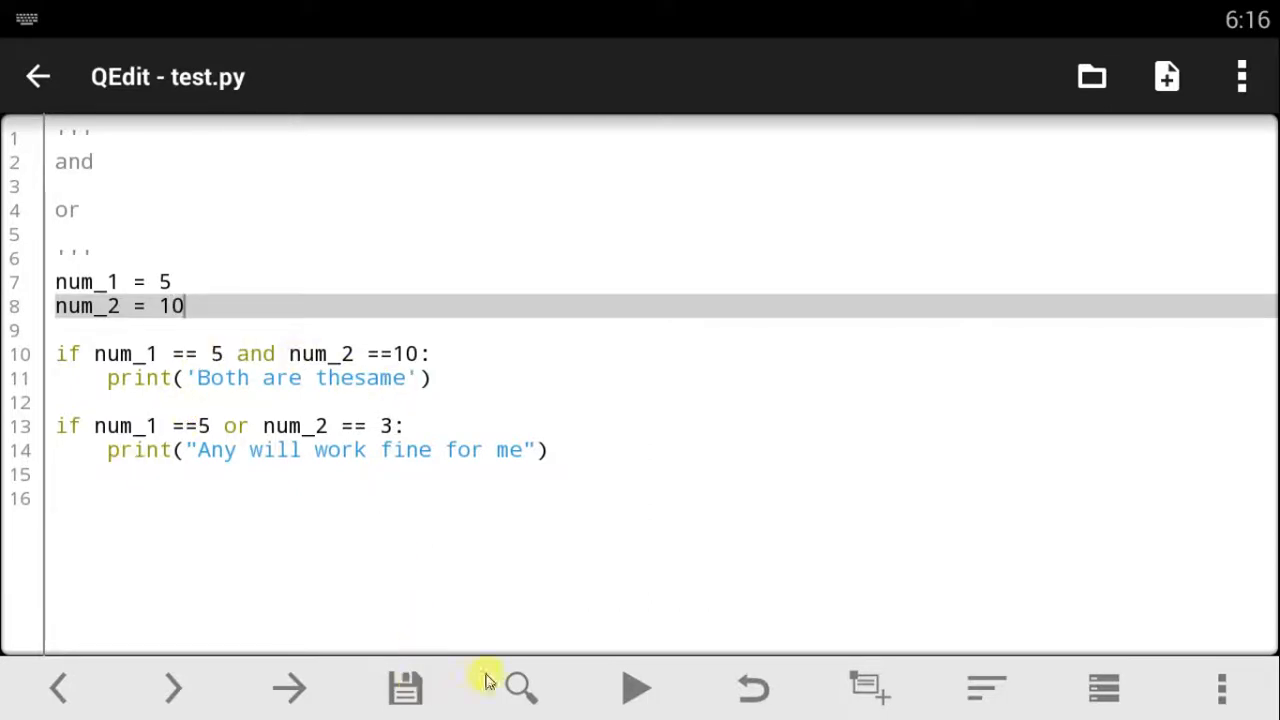
left_click(405, 687)
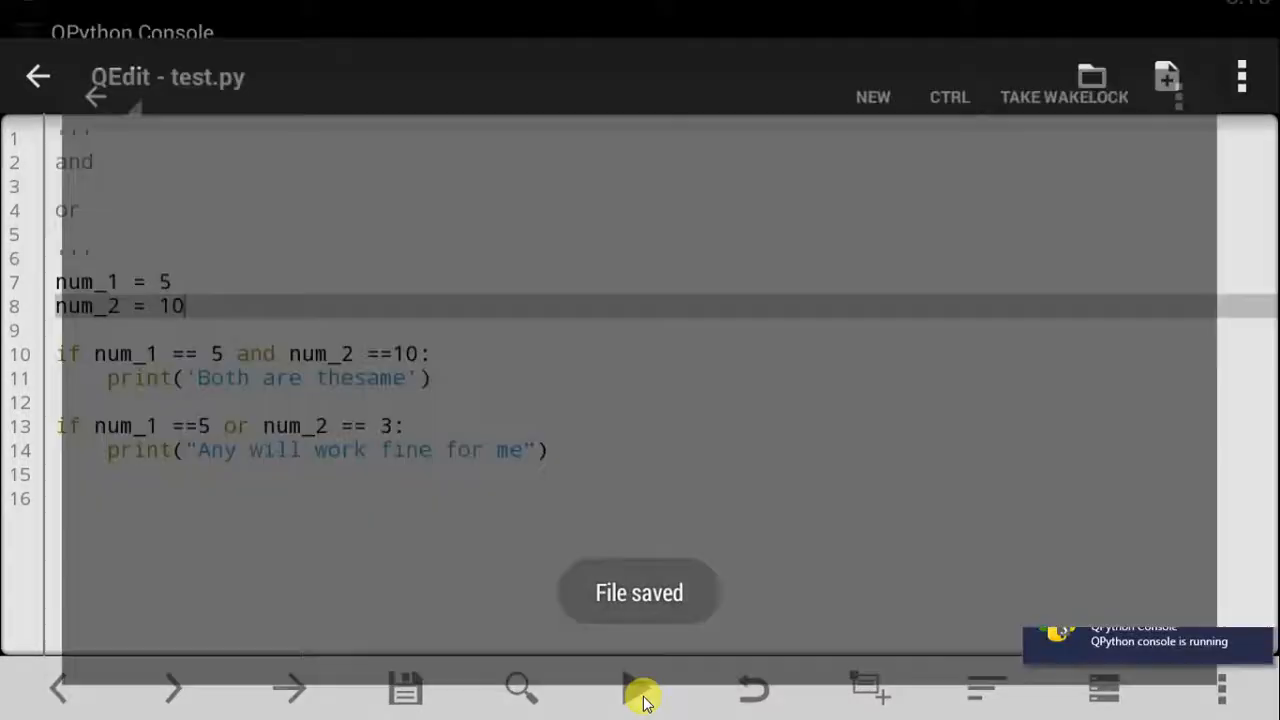
left_click(640, 688)
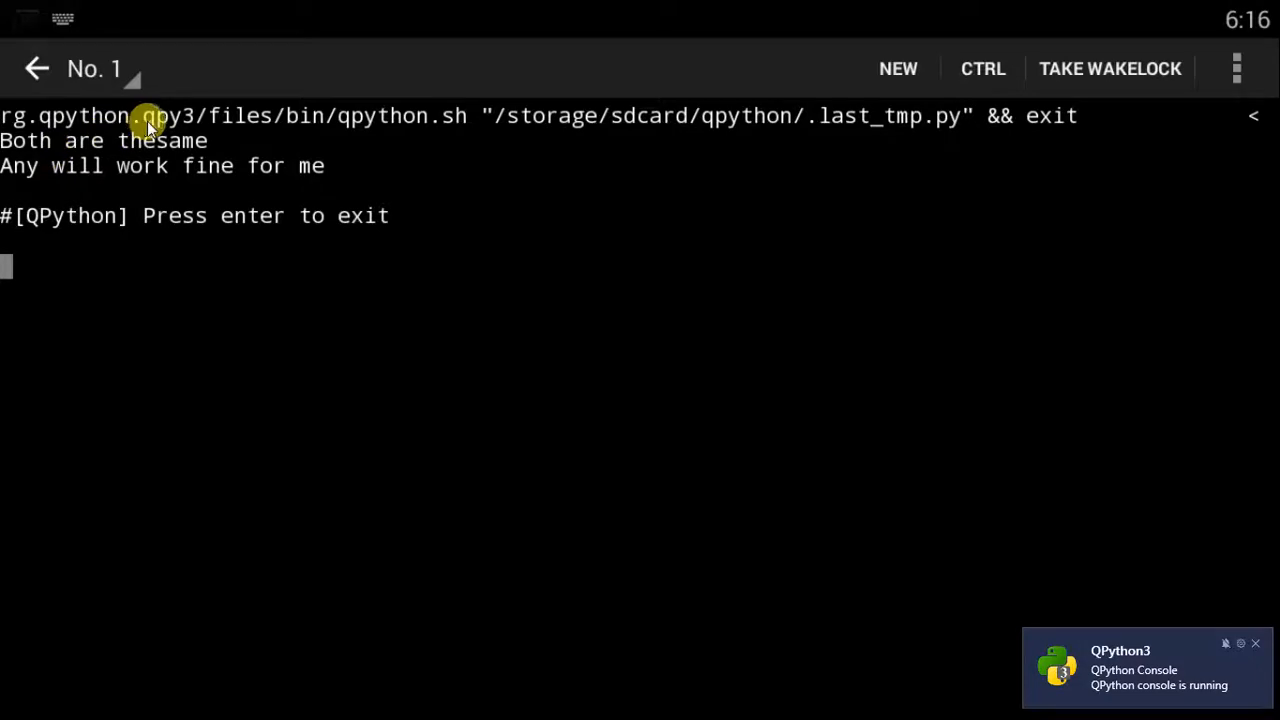
mouse_move(150, 90)
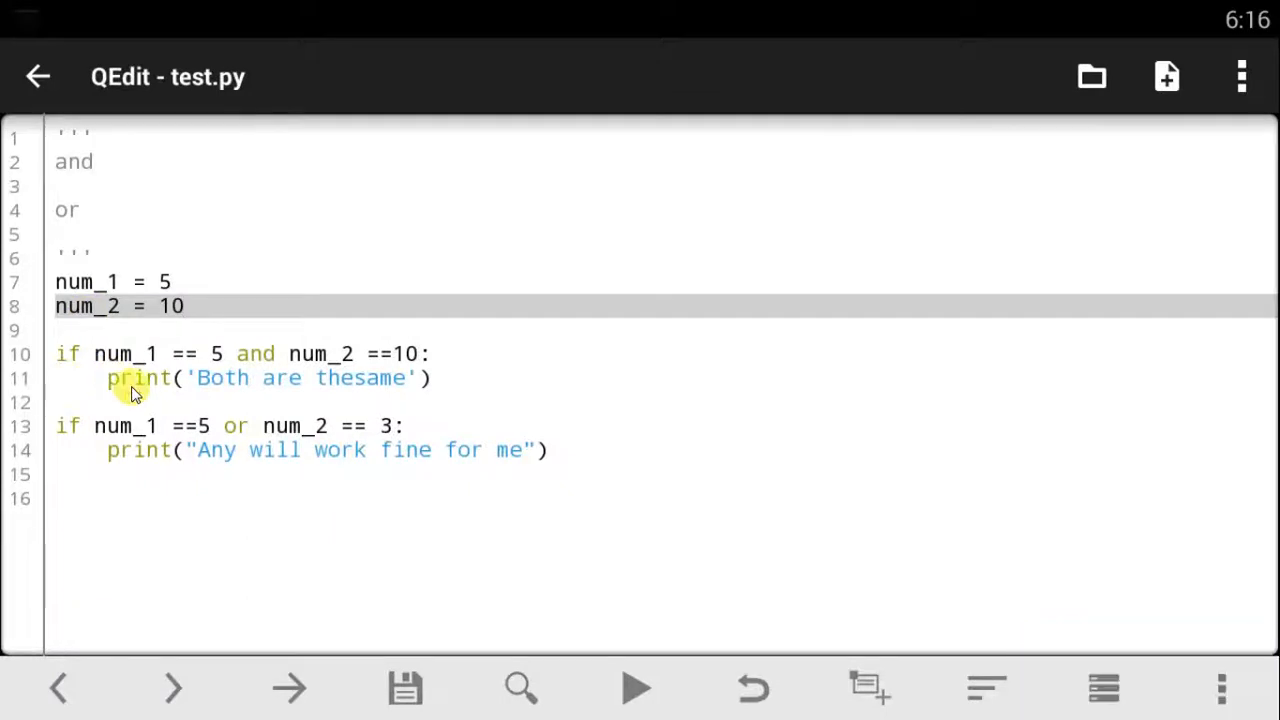
mouse_move(370, 400)
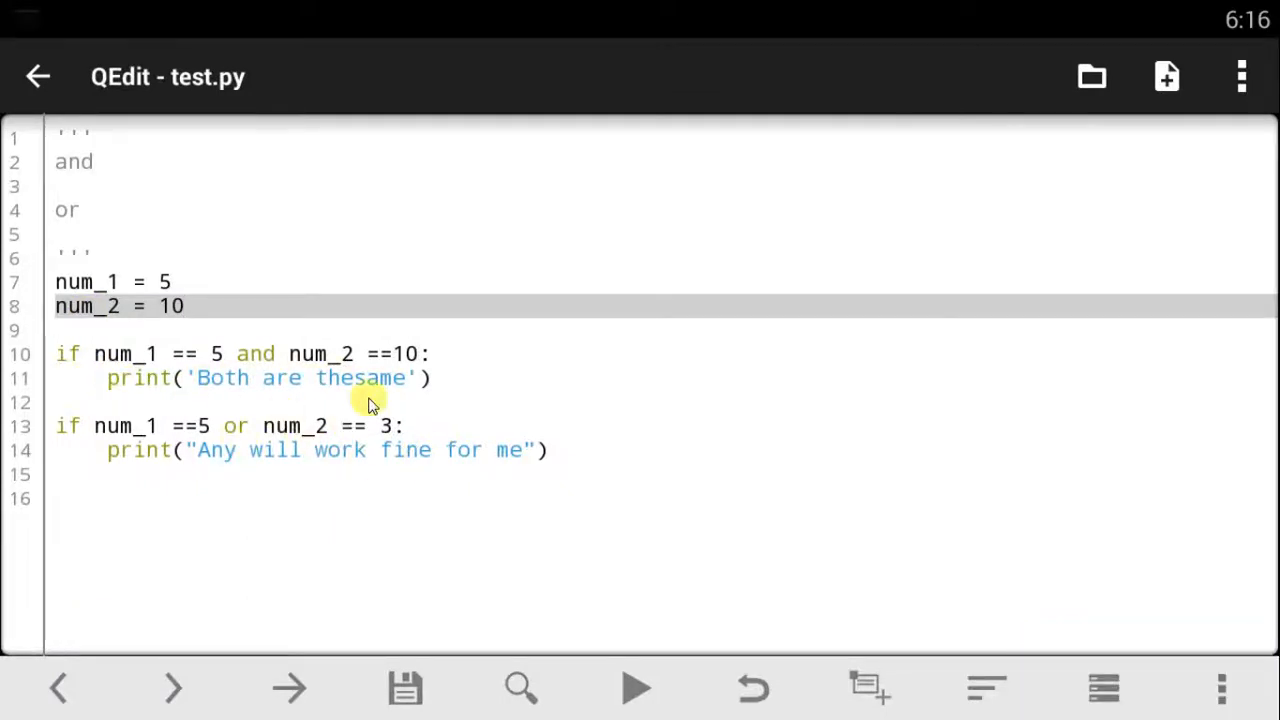
mouse_move(442, 595)
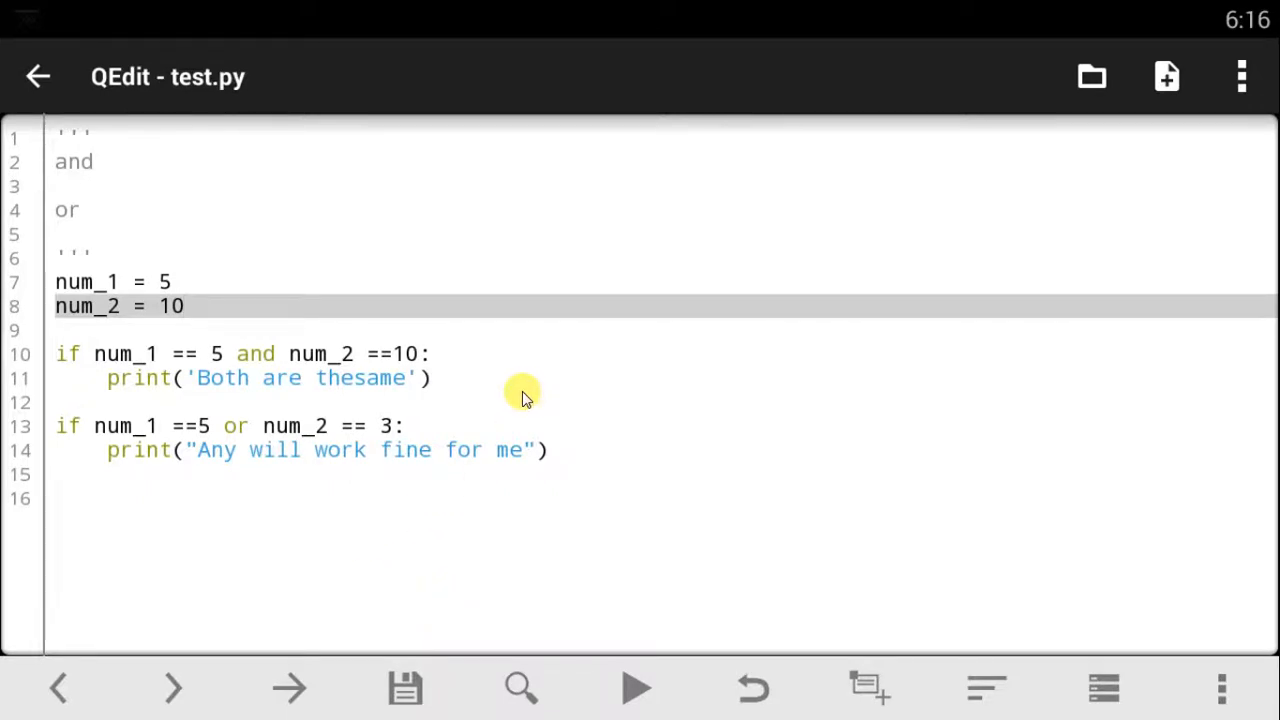
mouse_move(380, 451)
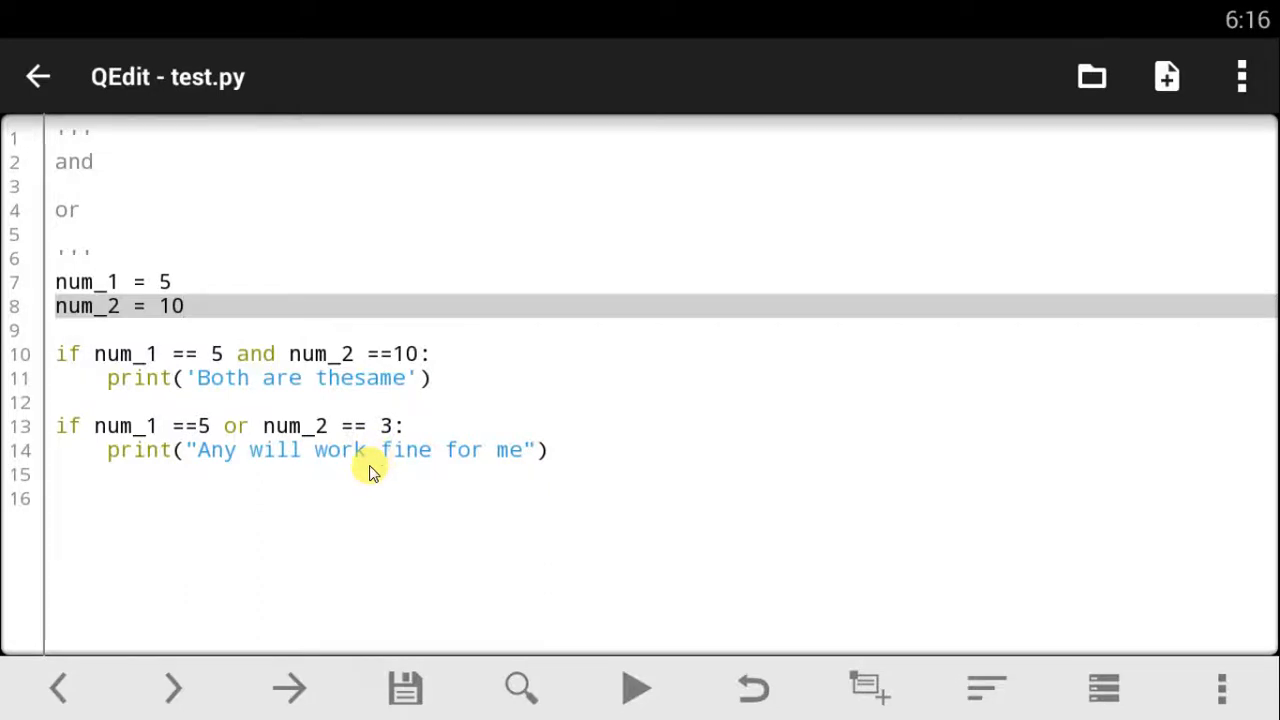
mouse_move(330, 495)
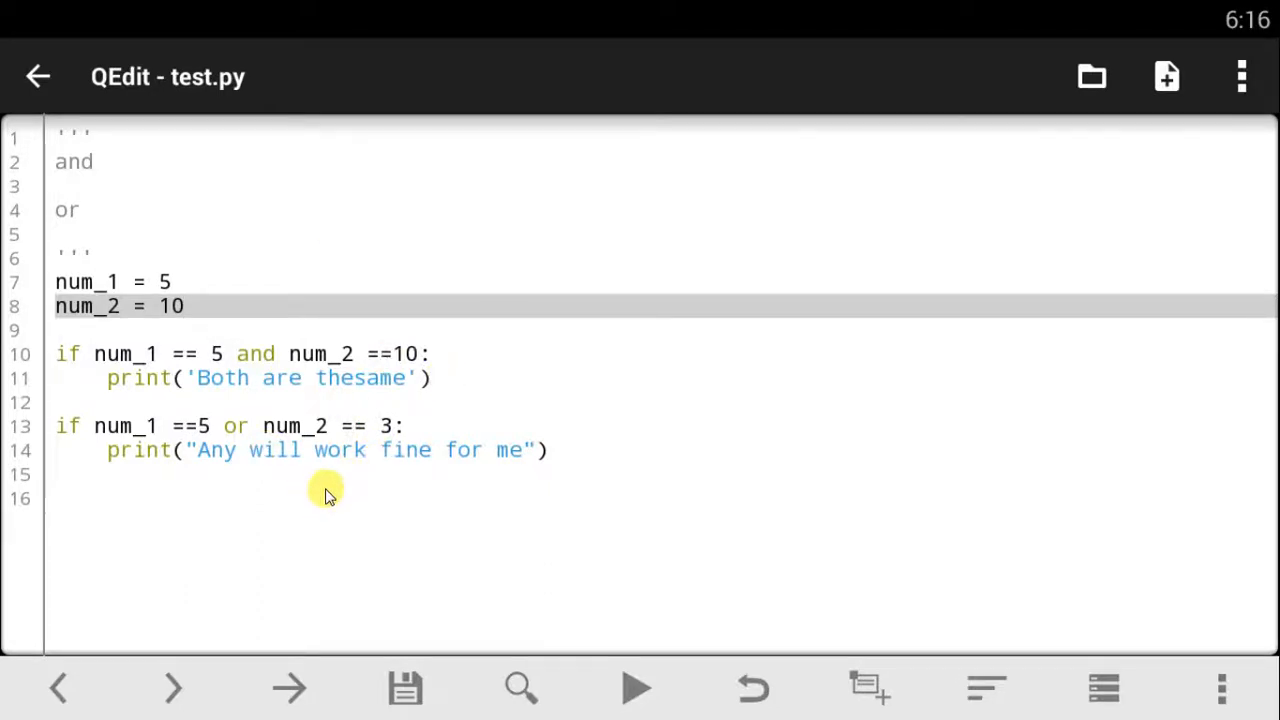